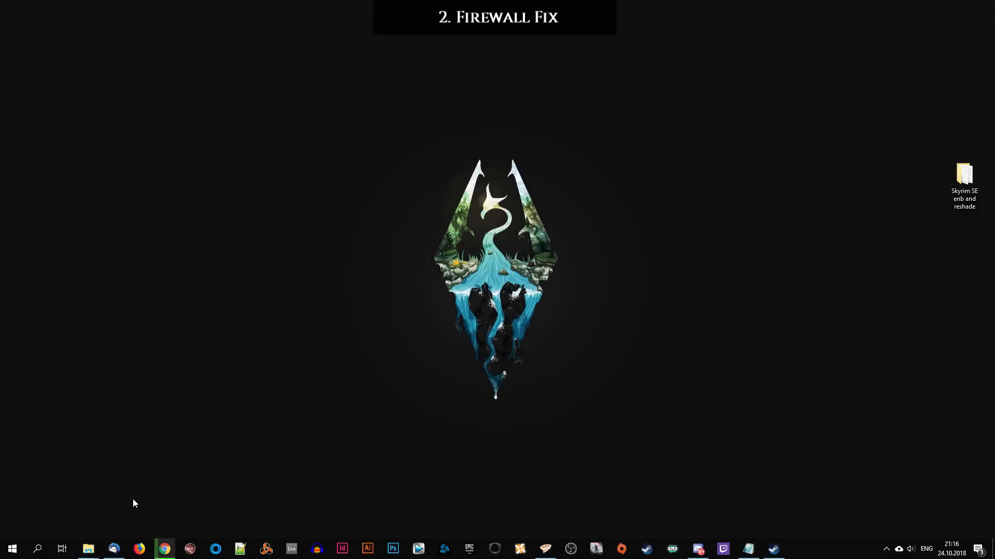
mouse_move(133, 501)
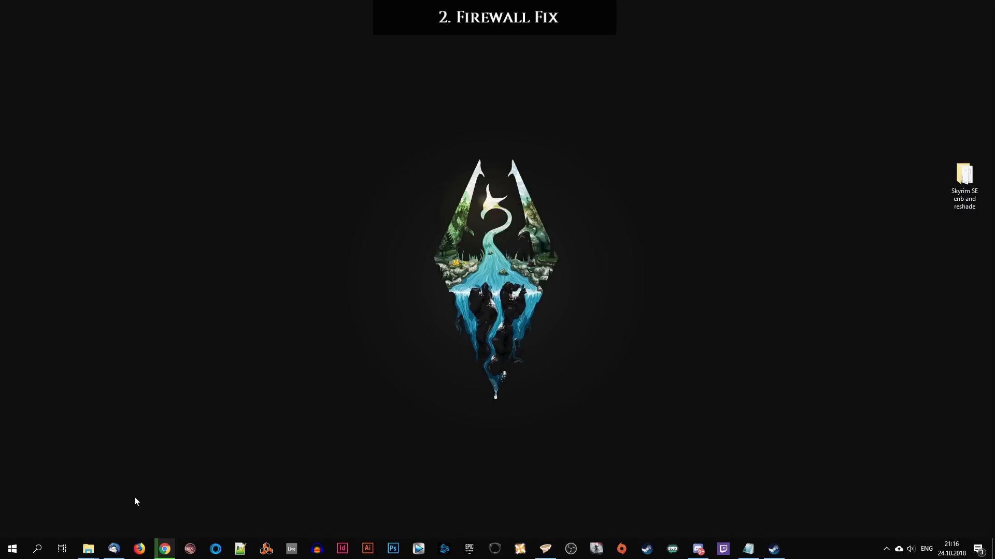
- Search 'firewall' from Start and open Windows Defender Firewall's Advanced settings
click(37, 549)
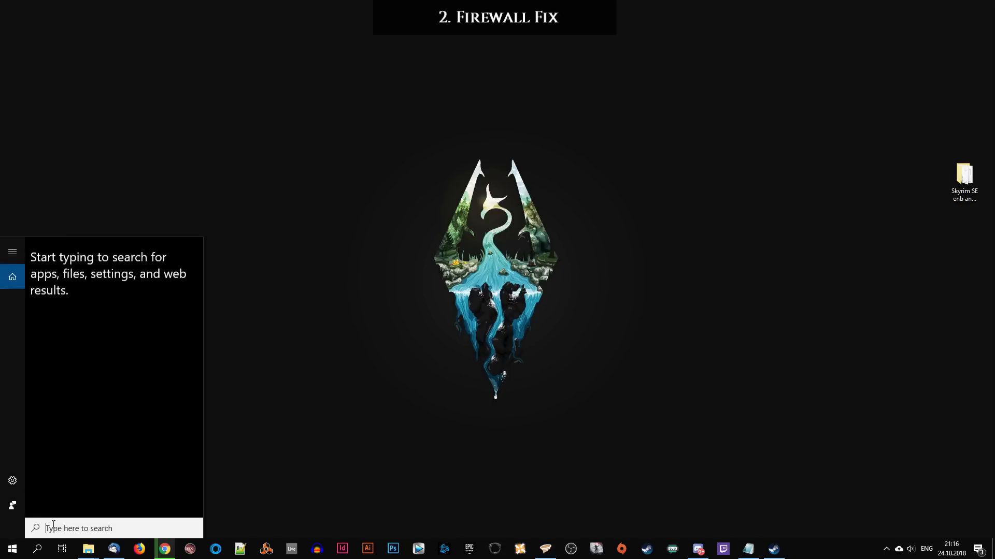
text(firew)
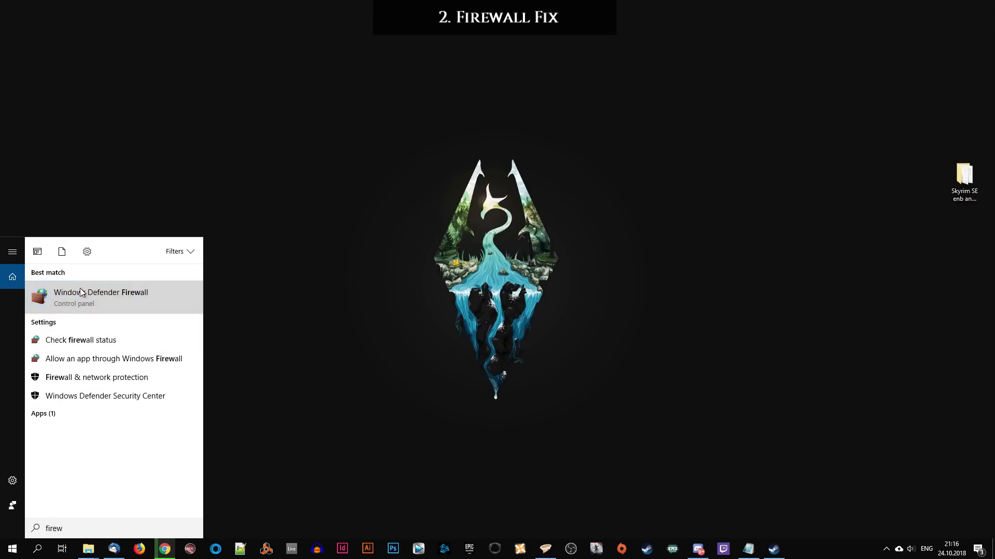
click(100, 292)
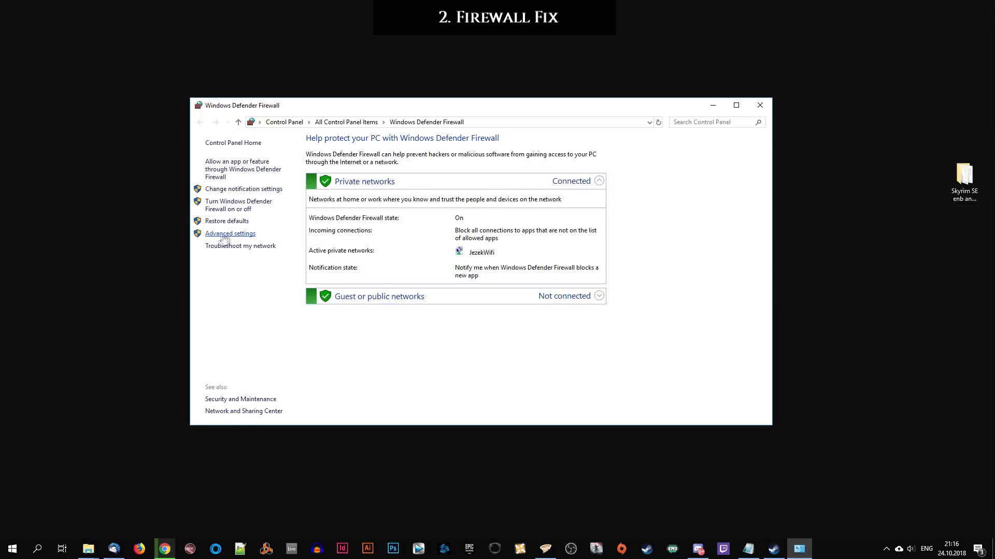
click(229, 233)
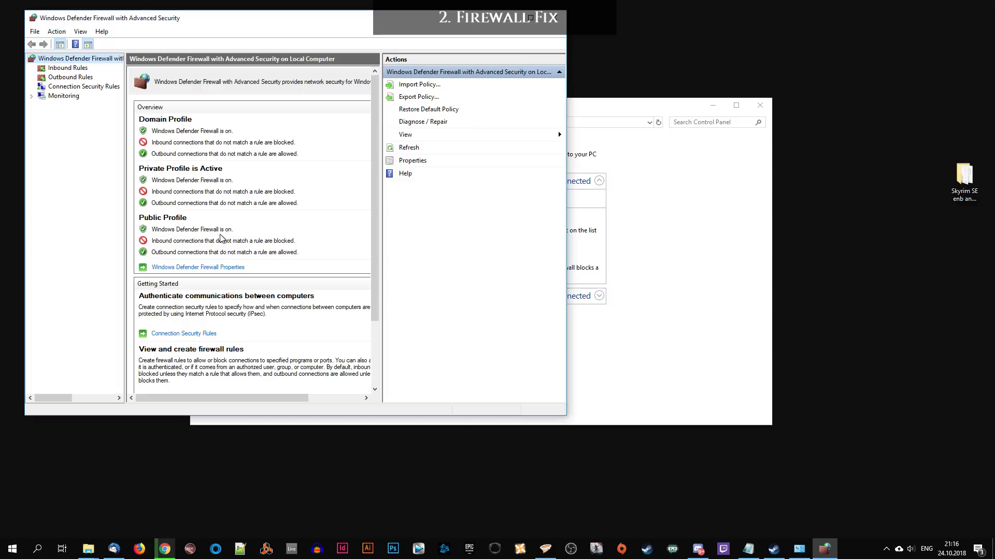
- Start a new outbound program rule targeting SkyrimSE.exe from the game folder
click(70, 76)
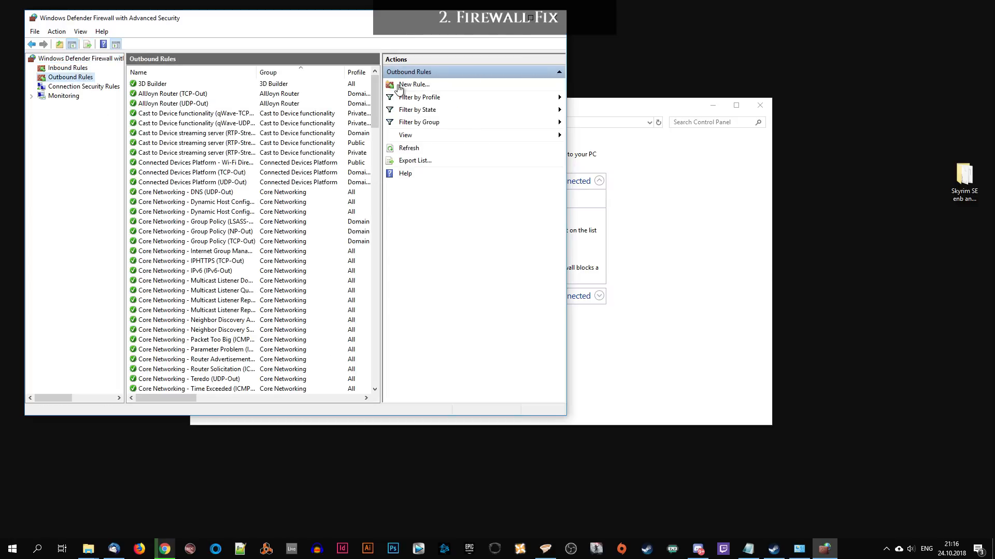
click(413, 85)
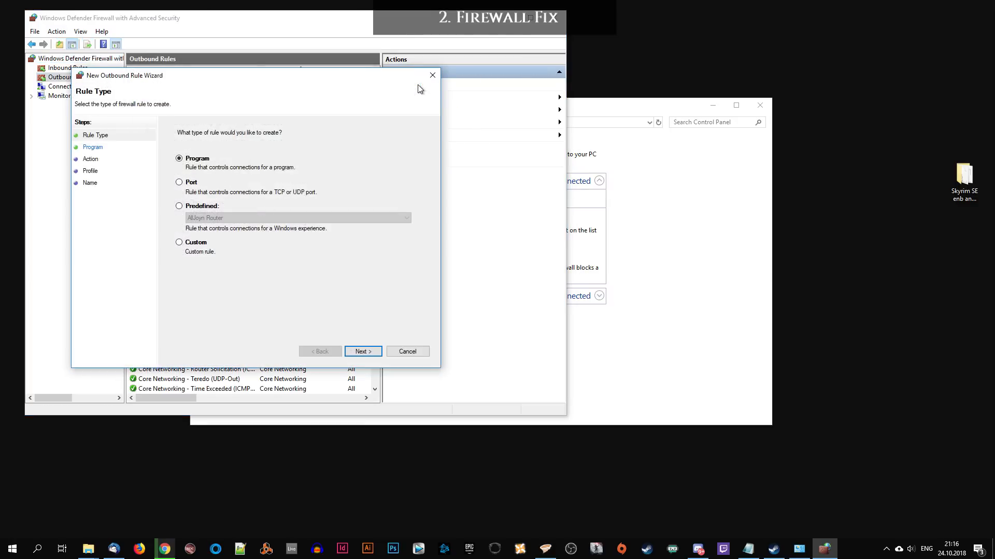
click(362, 351)
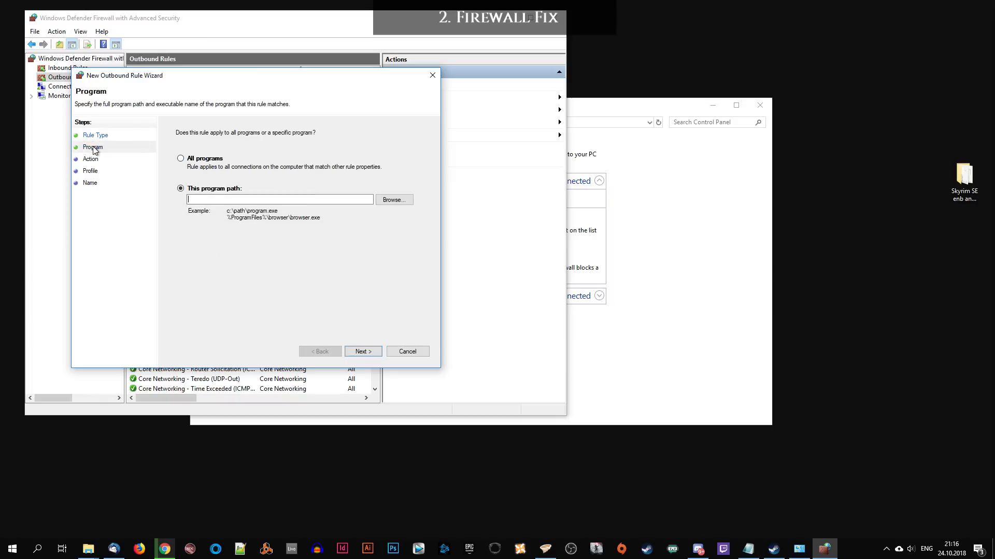
click(280, 199)
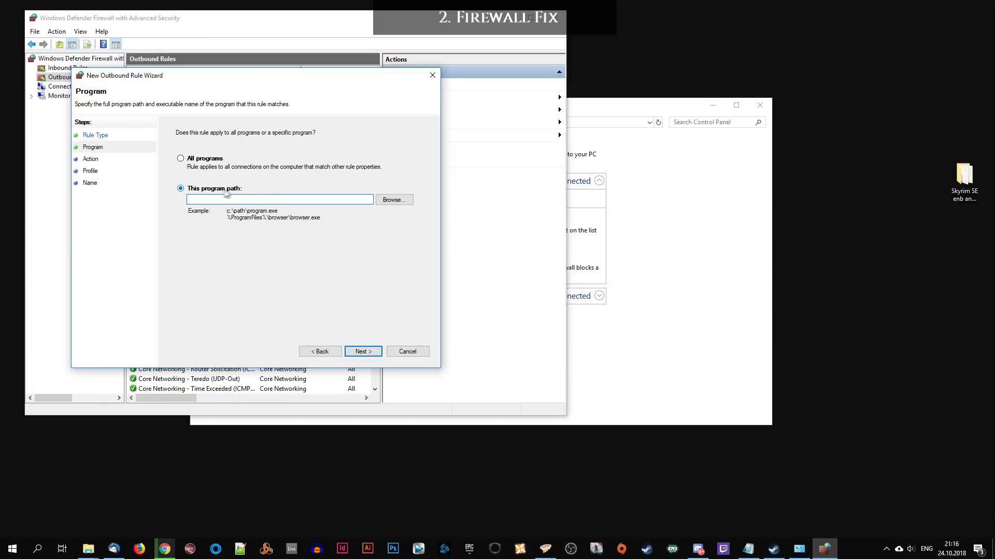
click(393, 200)
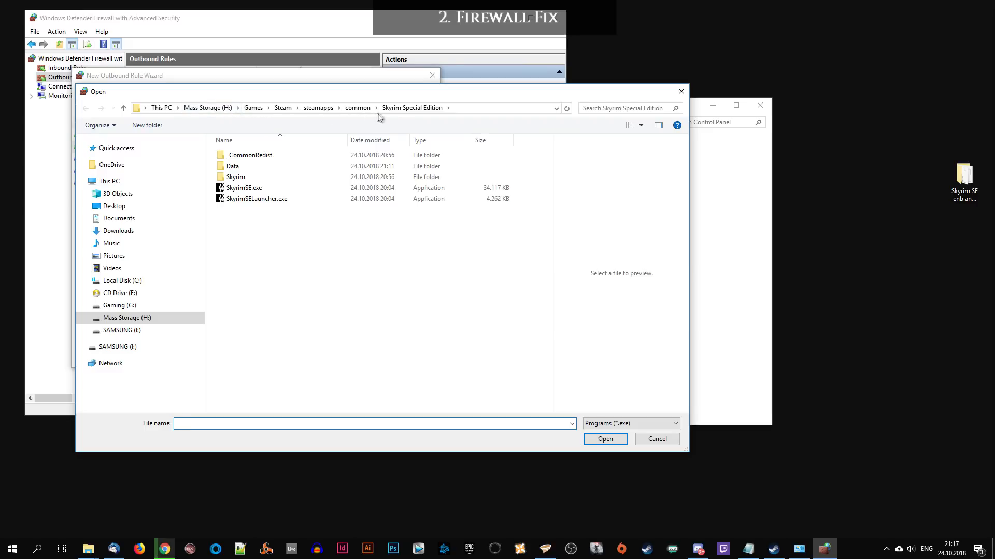
click(244, 188)
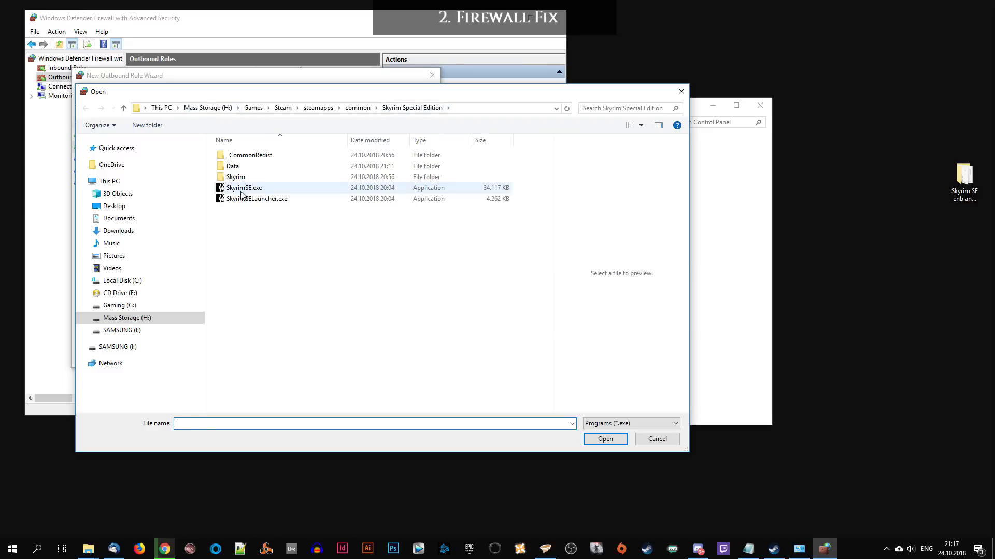
click(244, 188)
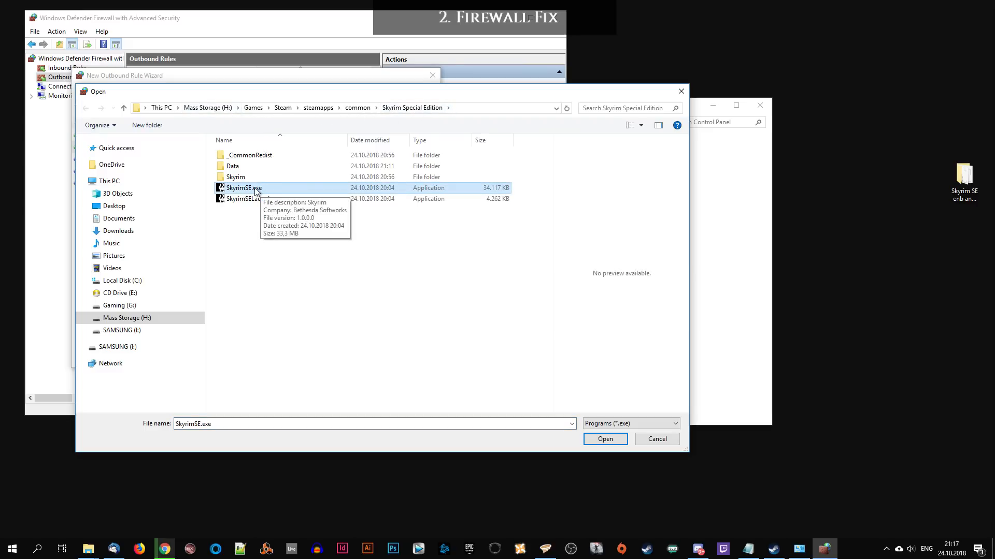
click(603, 439)
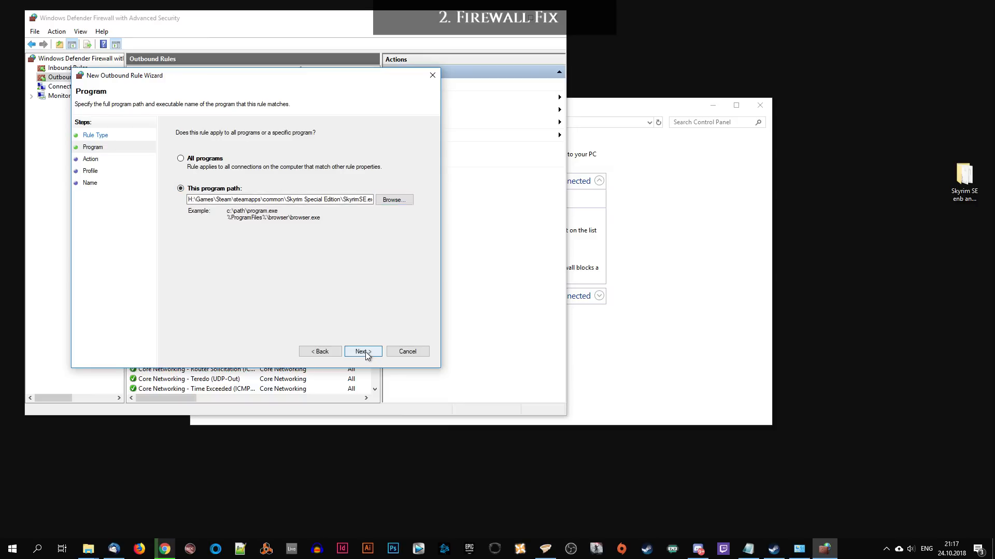
- Block the program's connections on all profiles and name the rule 'Skyrim SE'
click(362, 351)
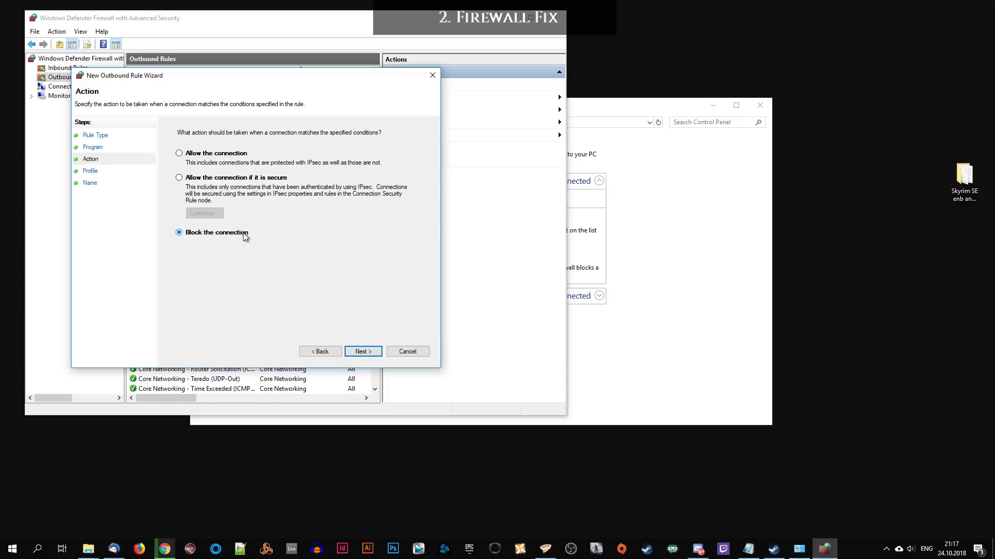
click(362, 351)
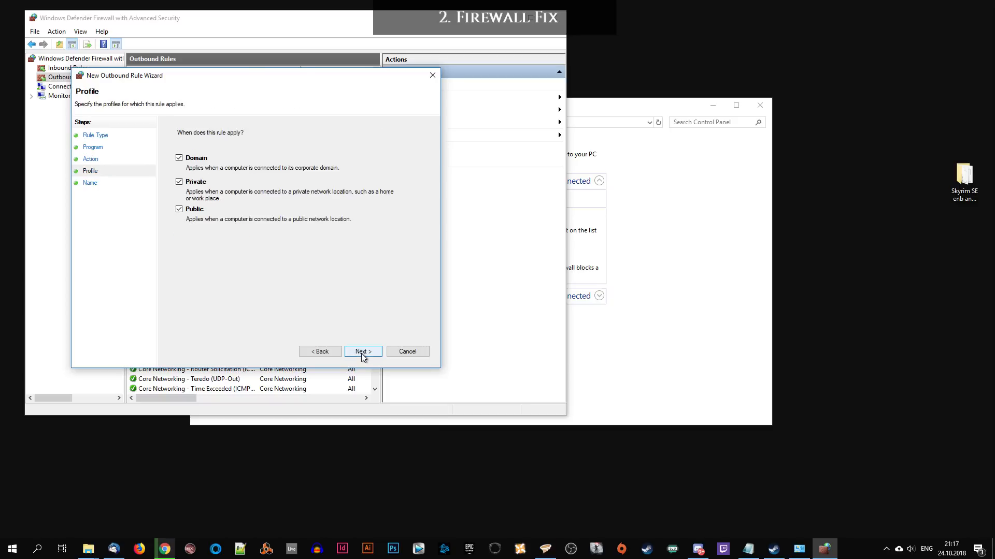
click(363, 351)
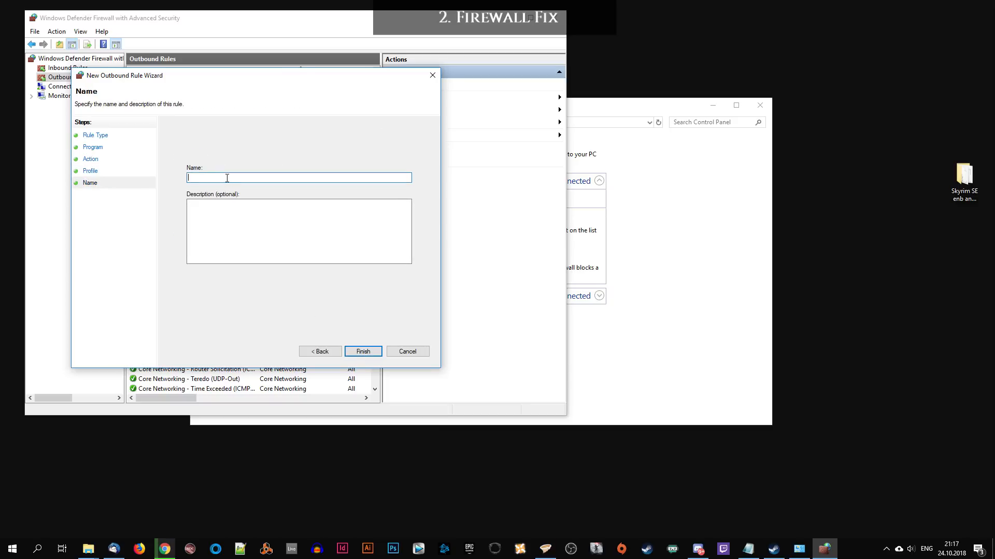
text(Skyrim SE)
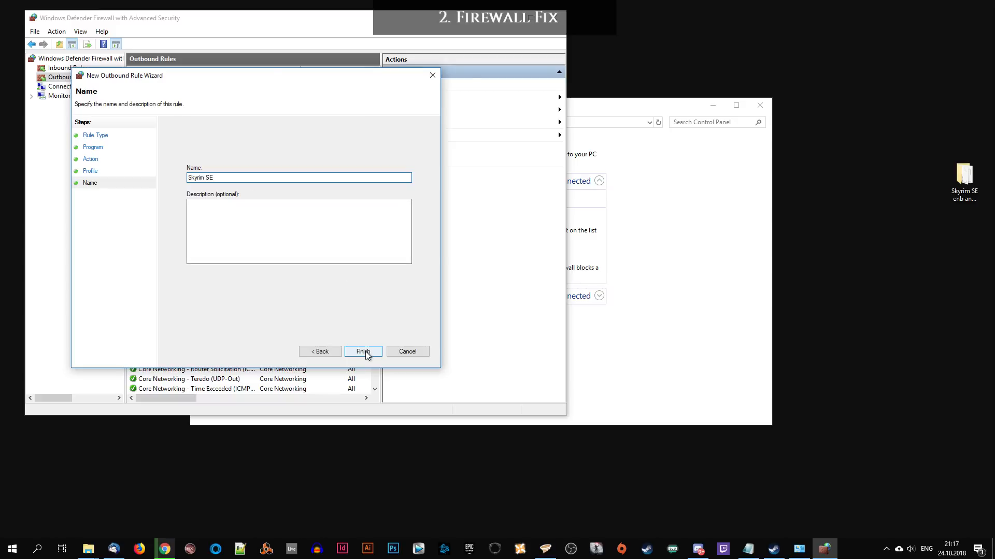
- Finish the Skyrim SE rule and start a second outbound rule for SkyrimSELauncher.exe
click(362, 352)
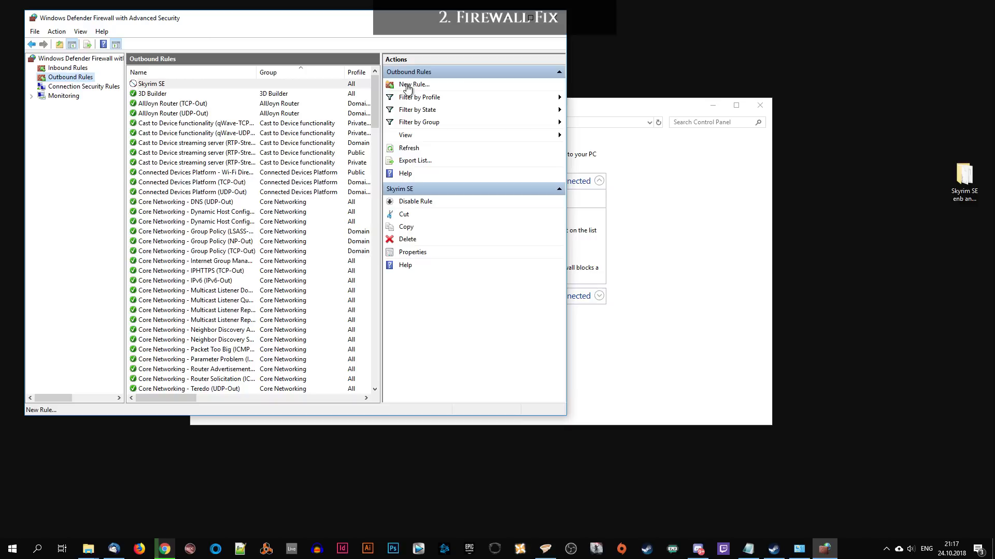
click(412, 84)
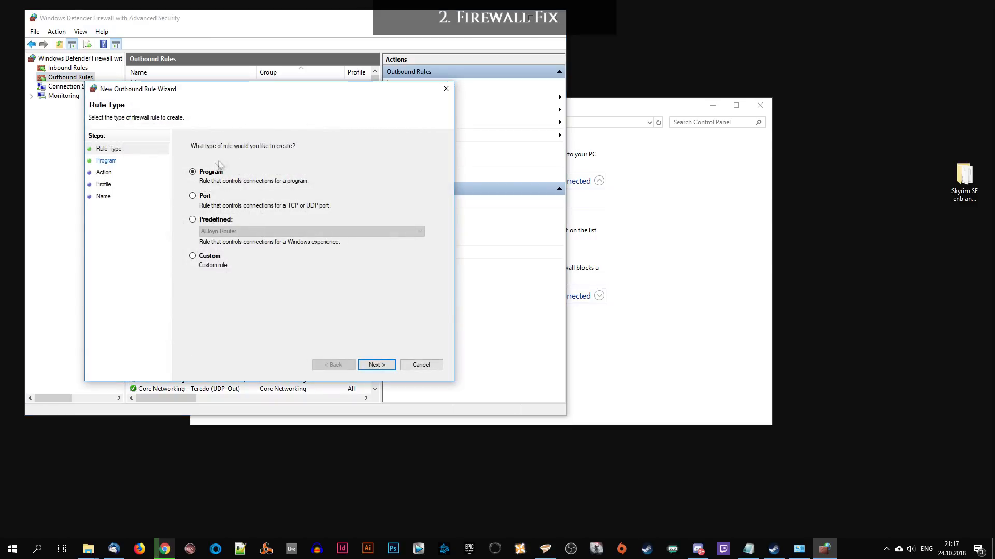
click(375, 365)
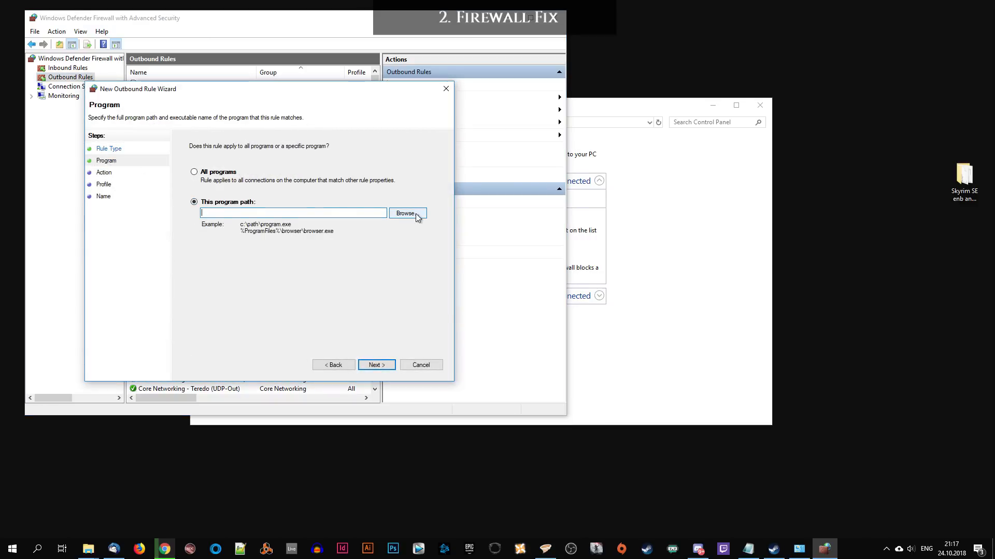
click(407, 213)
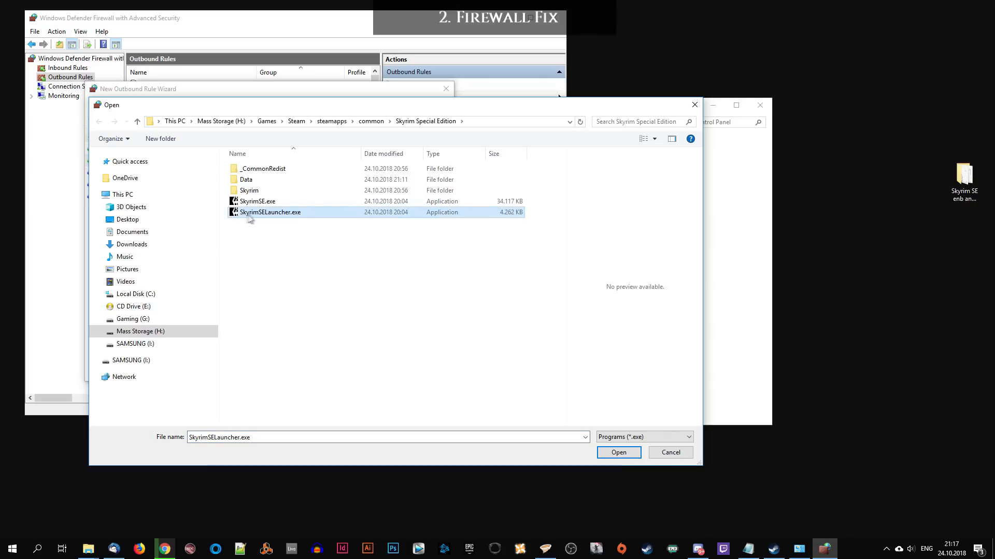
click(617, 452)
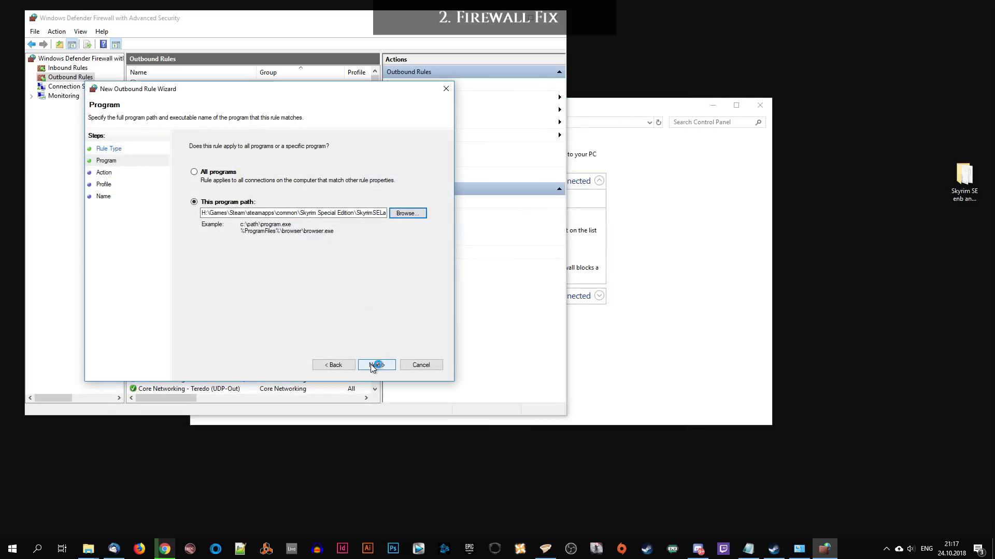
- Block the launcher on all profiles, name it 'Skyrim SE Launcher', and finish
click(376, 365)
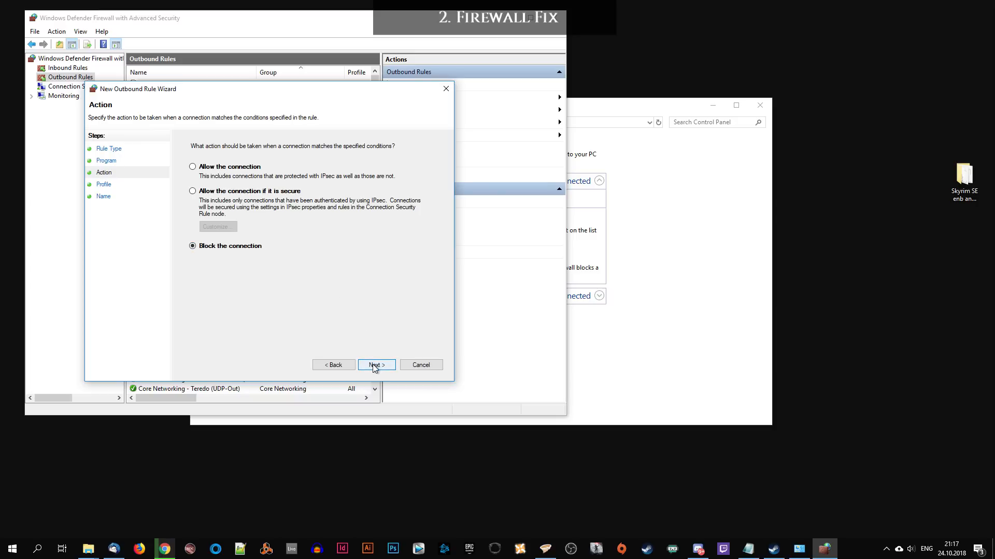
click(375, 364)
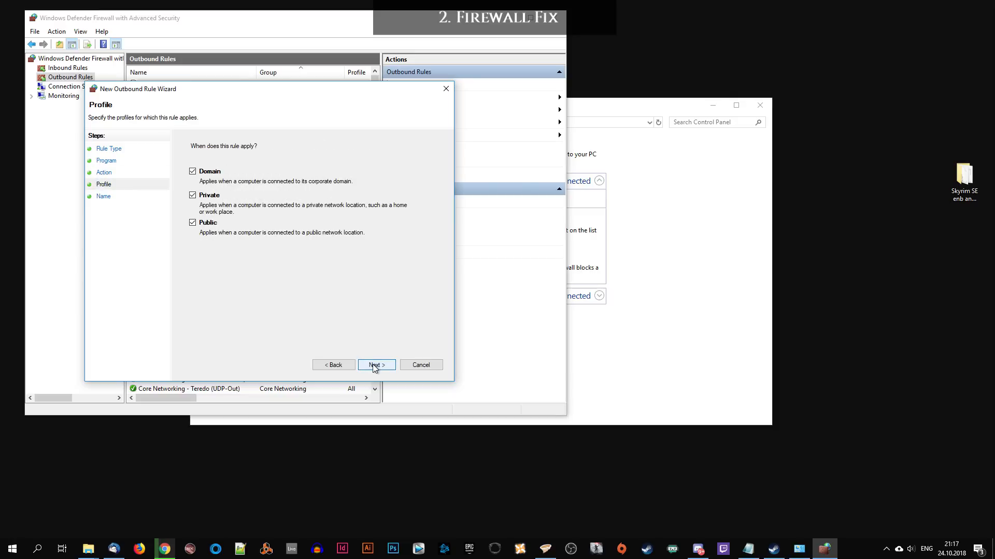
click(376, 364)
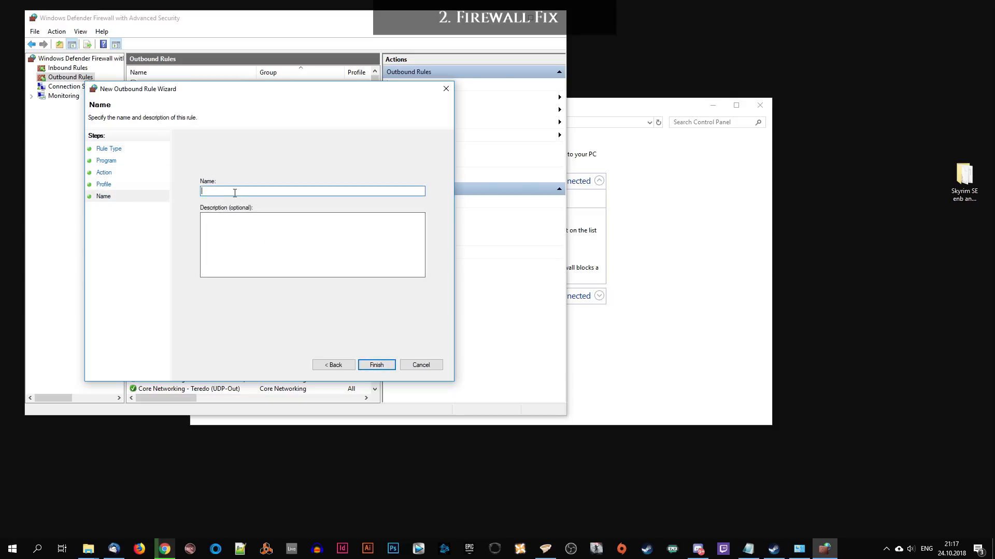
text(Skyrim SE Laun)
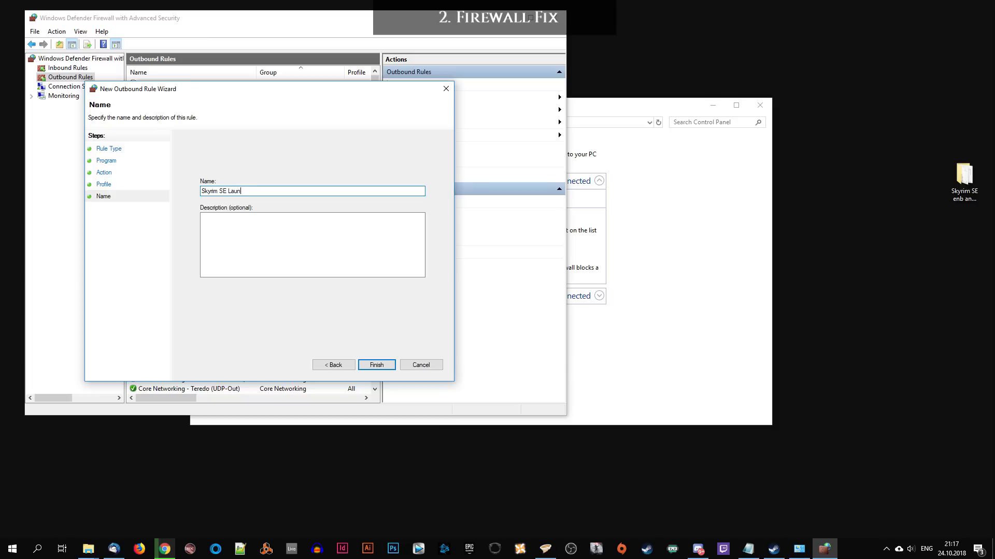
text(cher)
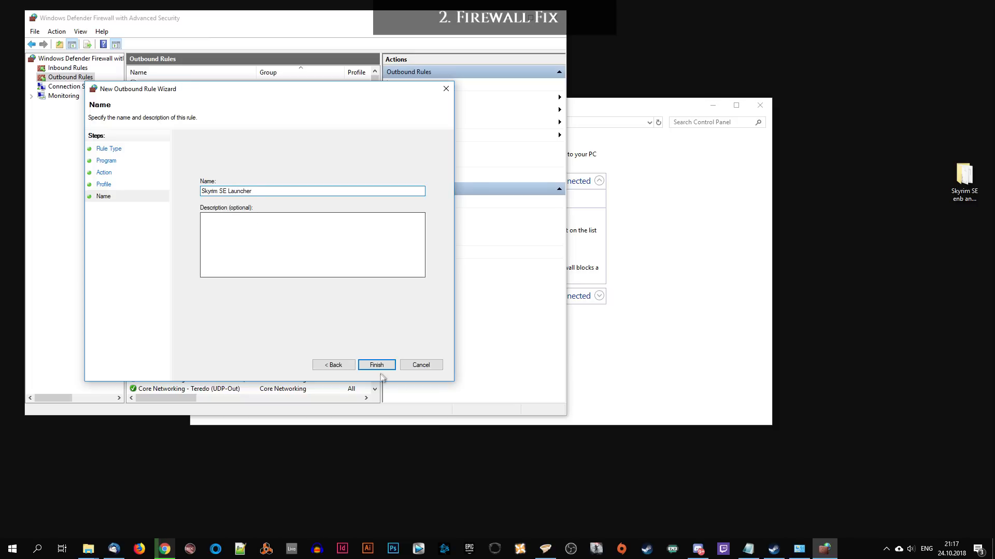
click(375, 365)
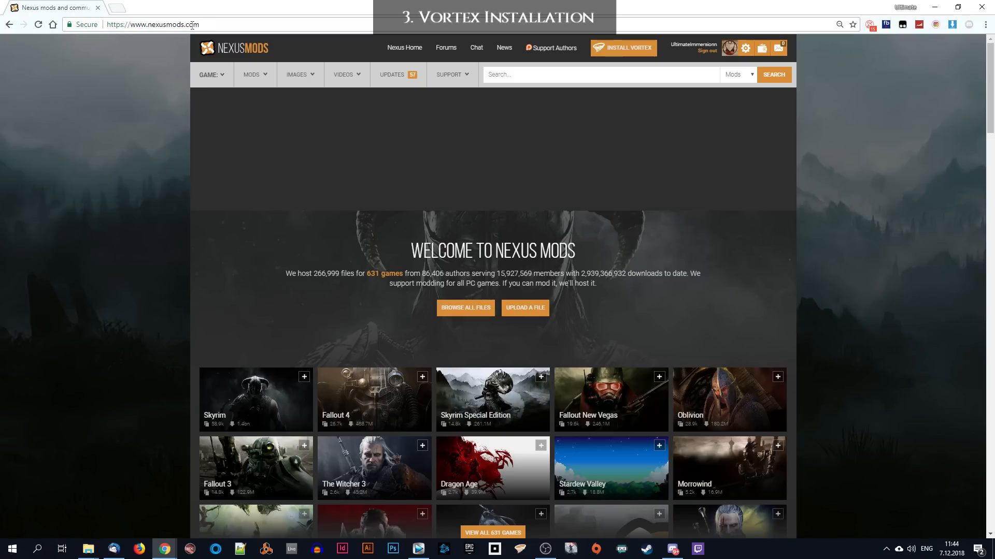
mouse_move(645, 50)
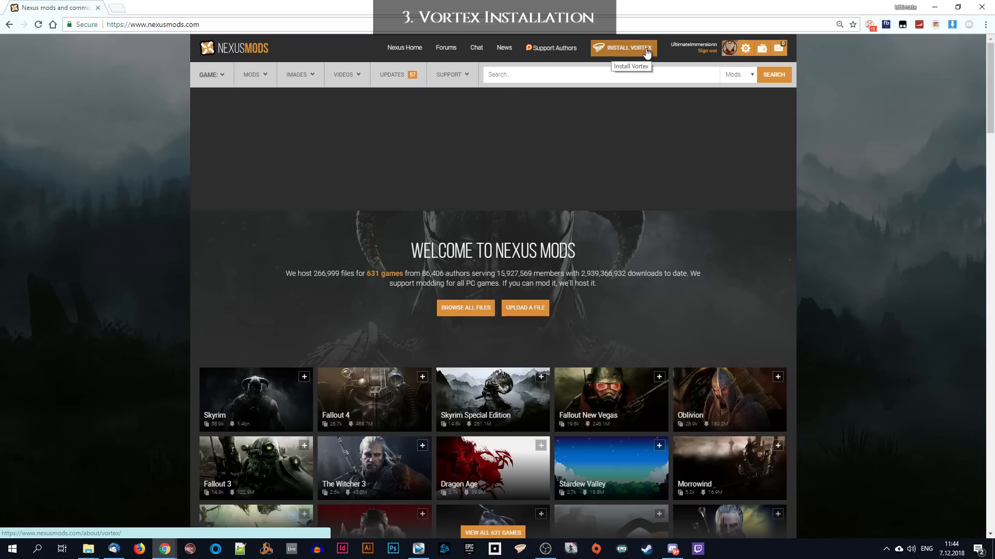
- Go from Install Vortex to the latest version's Files page and scroll to Main Files
click(623, 48)
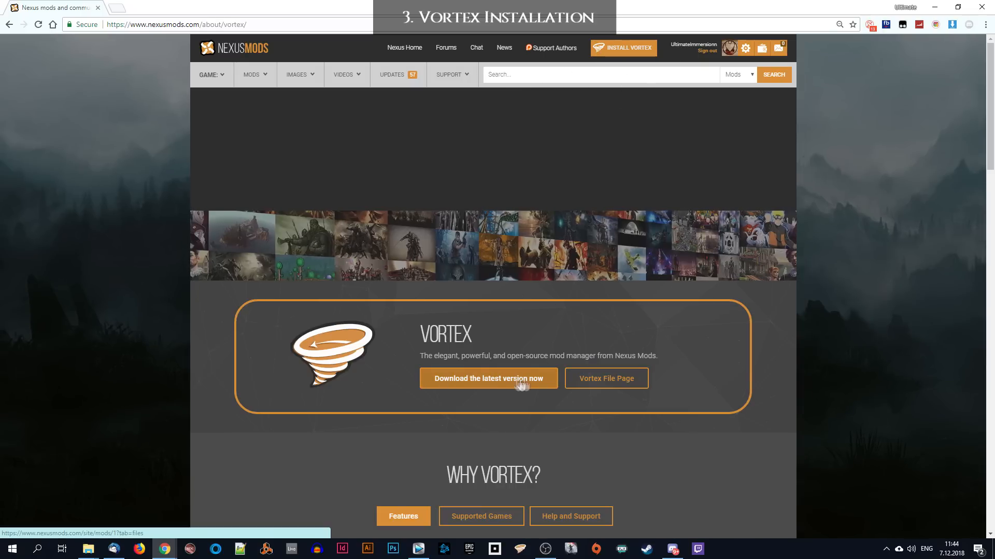
click(488, 378)
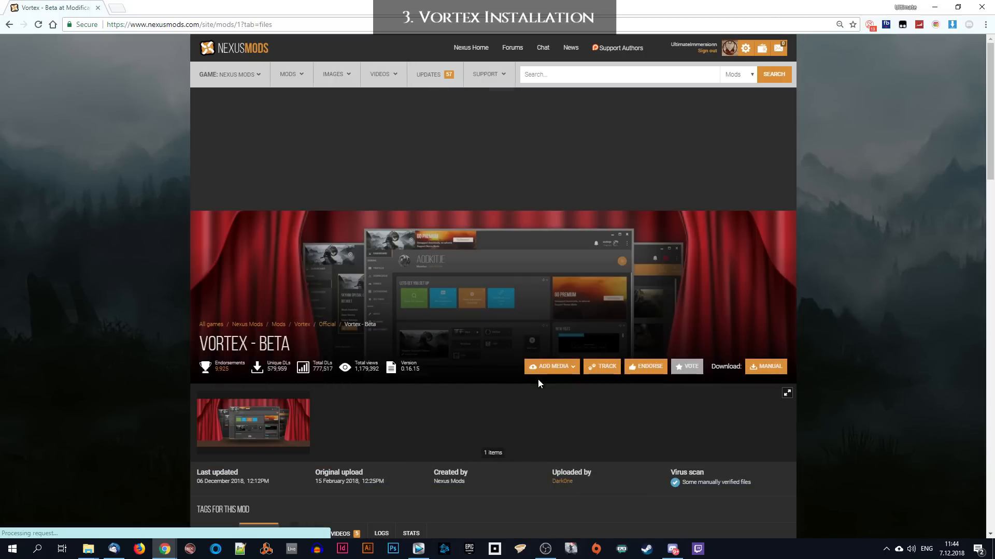
scroll(down, 3)
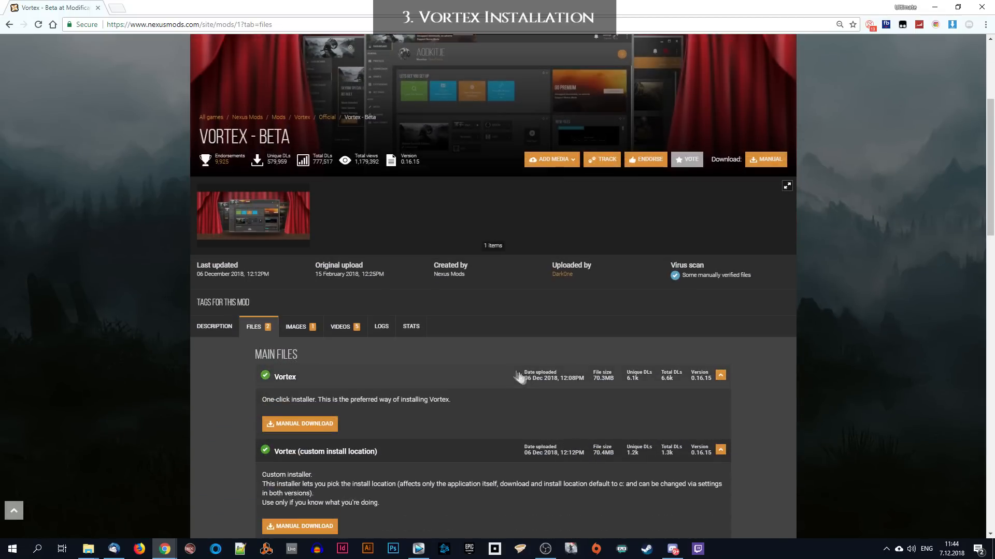
scroll(down, 3)
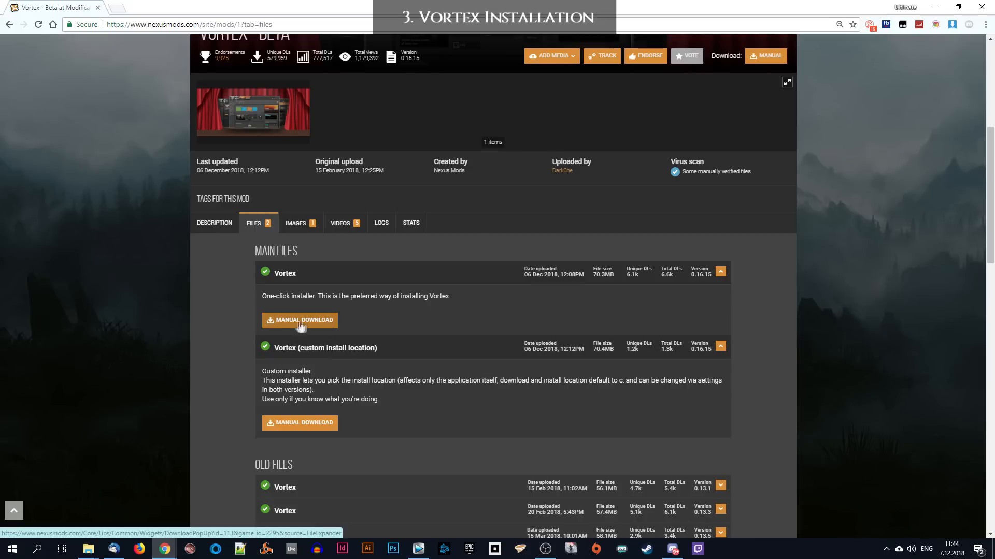
mouse_move(336, 327)
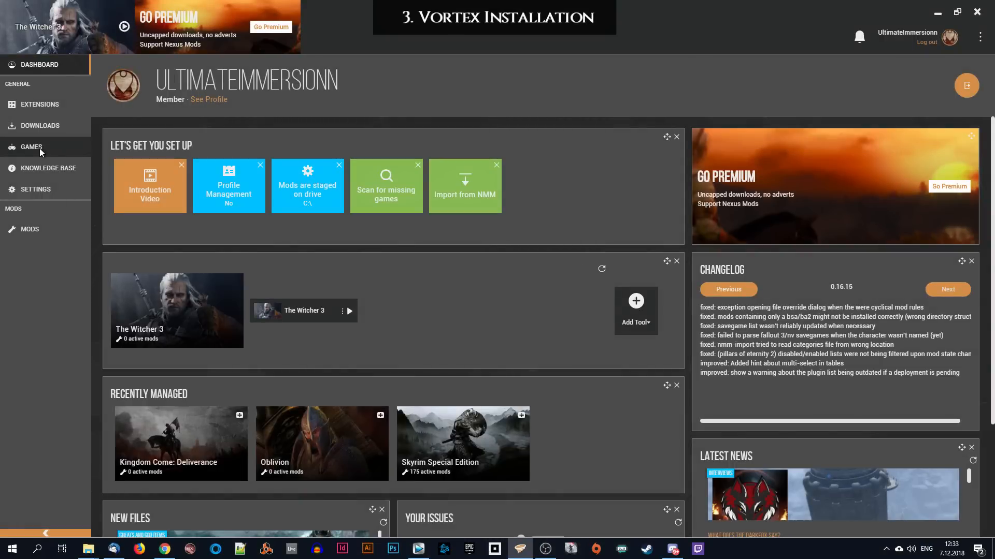
mouse_move(37, 155)
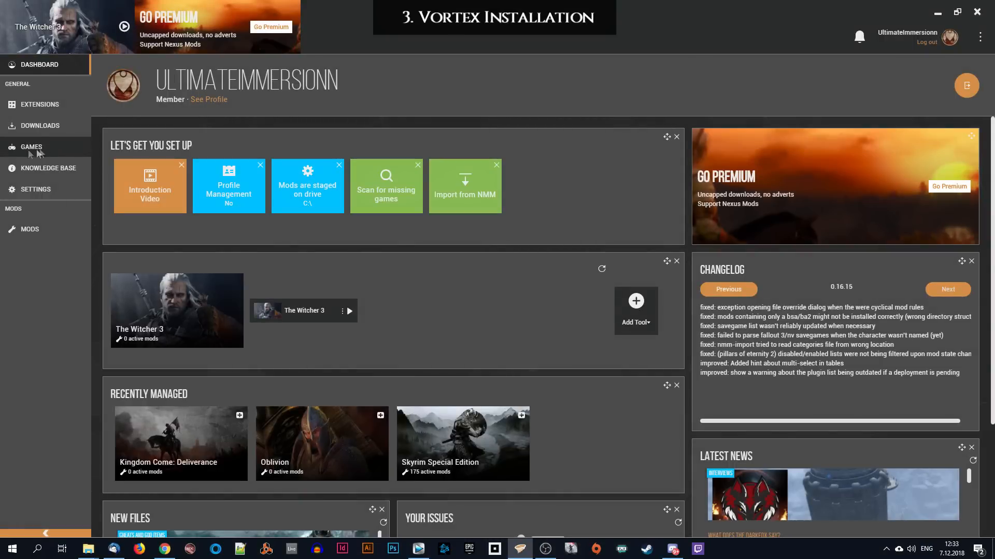
- Open the Games page from the Vortex sidebar
click(31, 146)
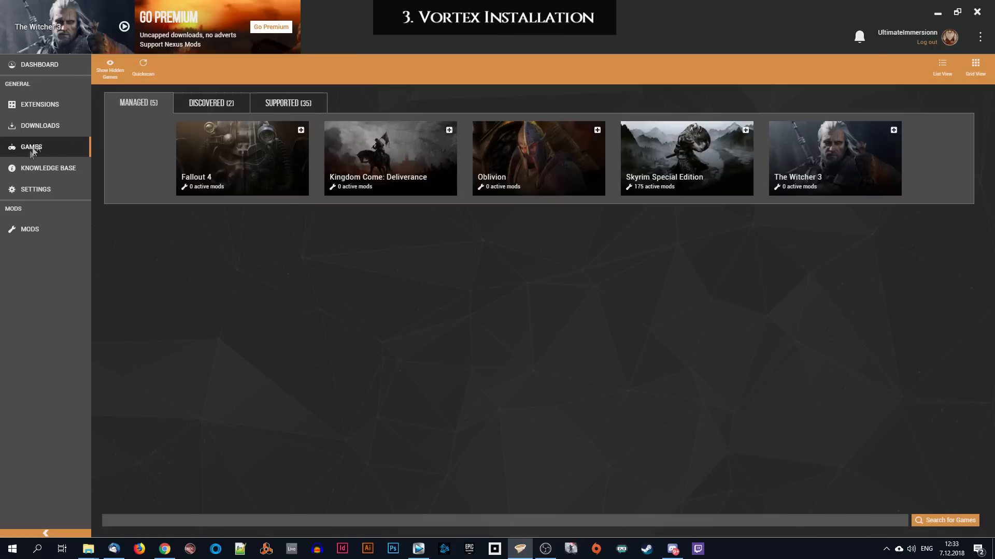
mouse_move(143, 69)
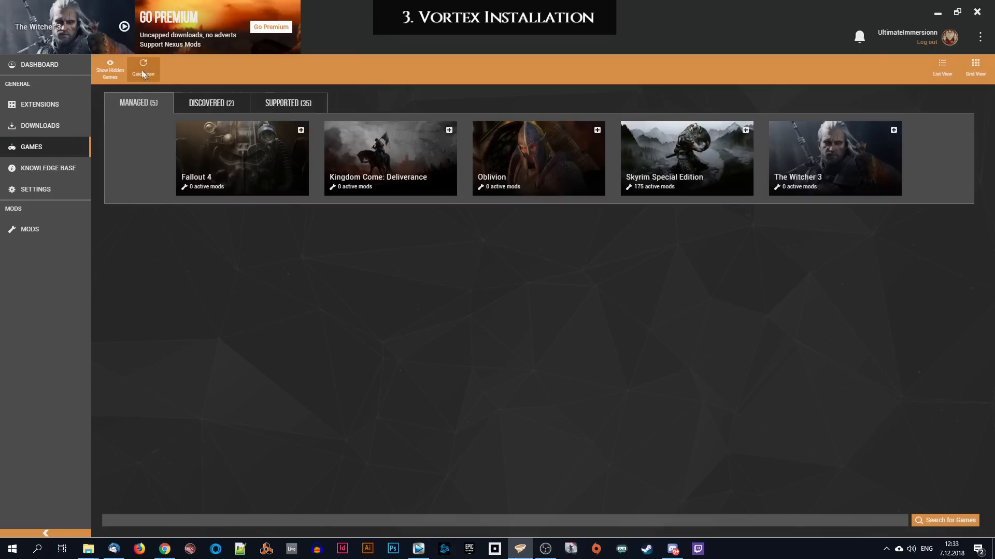
mouse_move(143, 70)
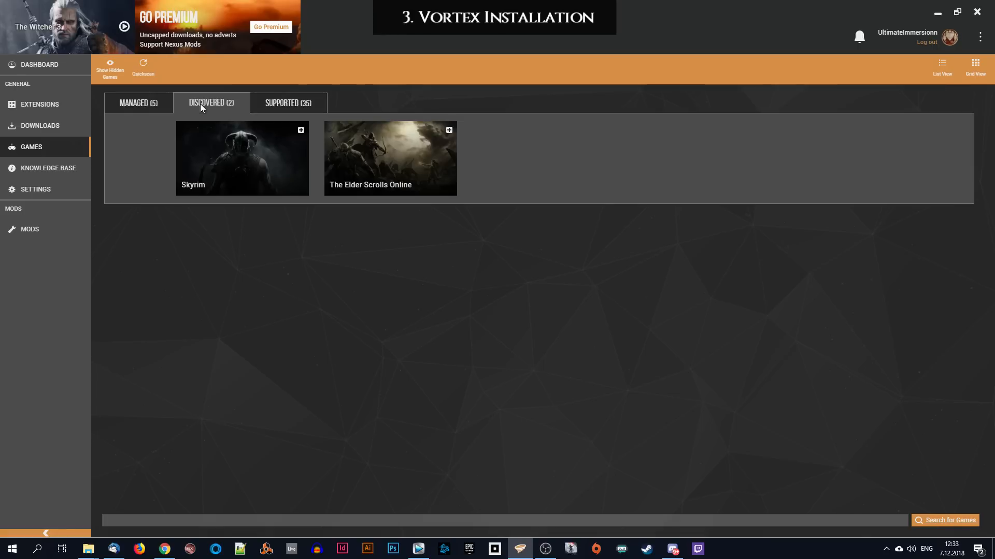
mouse_move(242, 158)
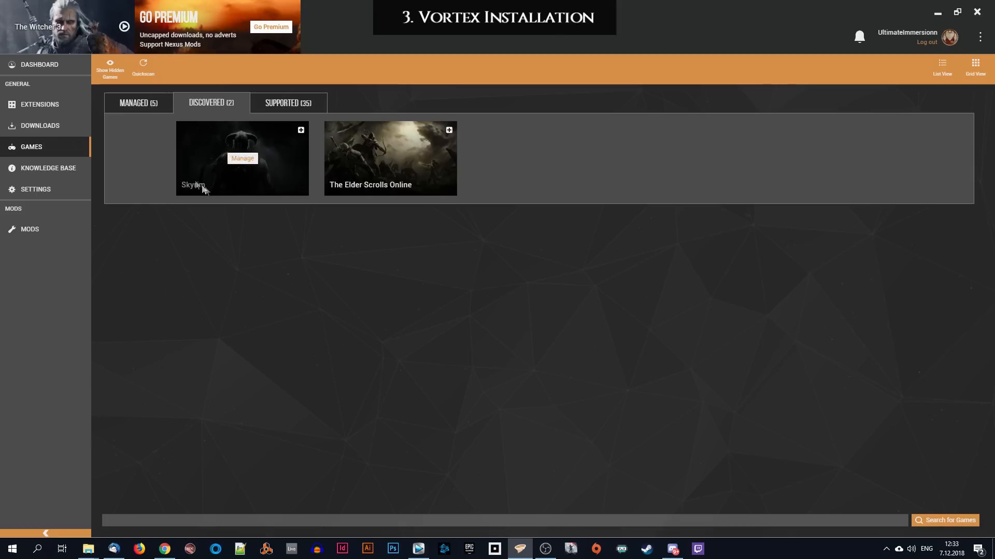
- Activate Skyrim Special Edition from the Managed games list and dismiss the notice
click(138, 103)
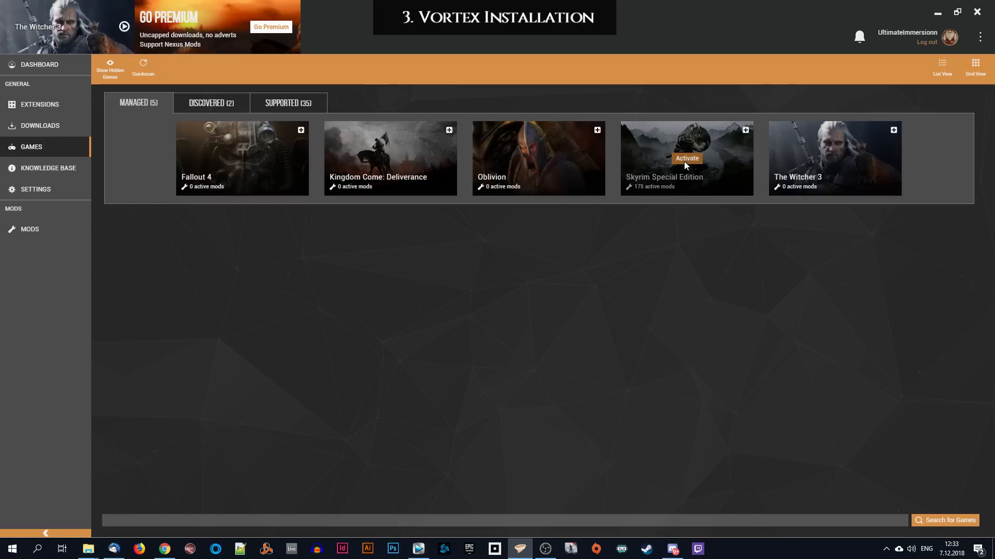
mouse_move(690, 185)
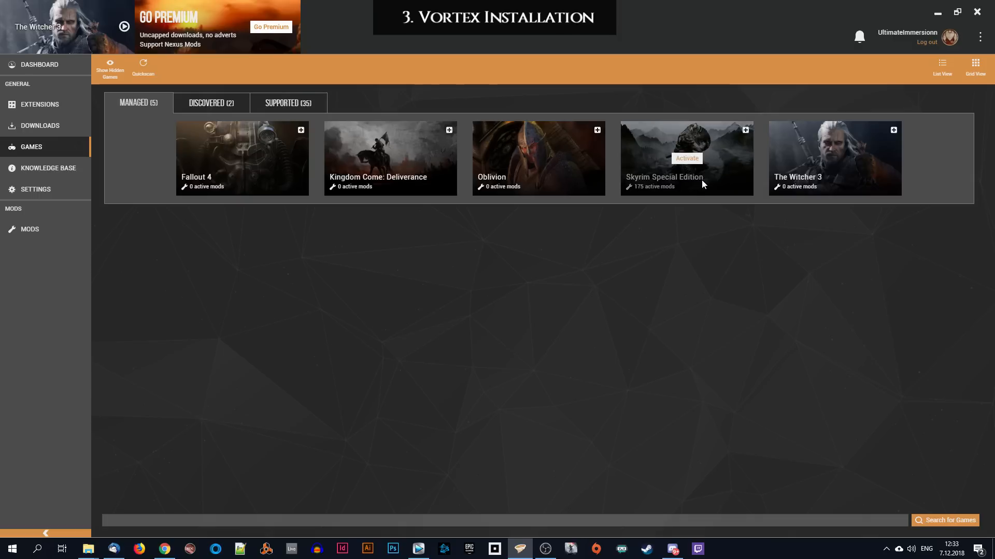
click(686, 158)
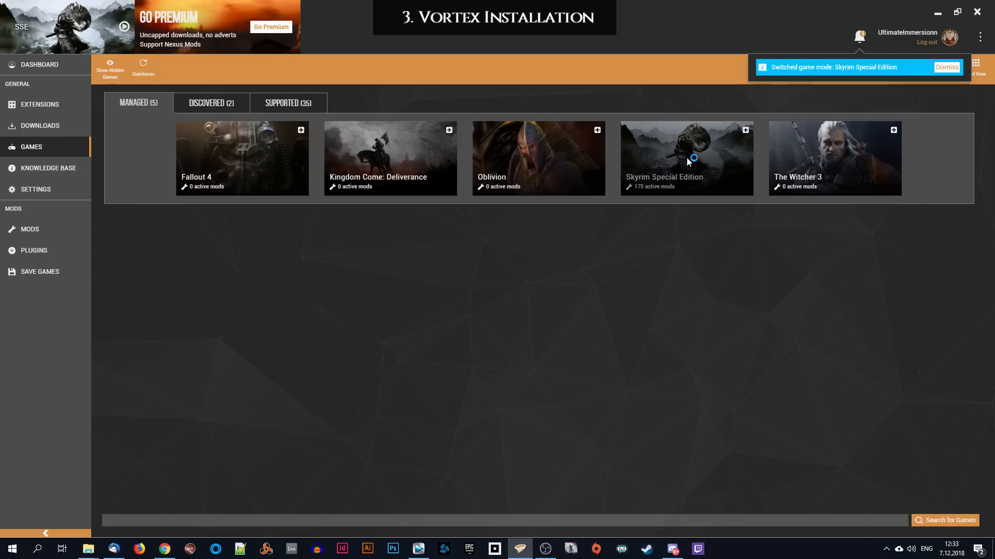
click(946, 67)
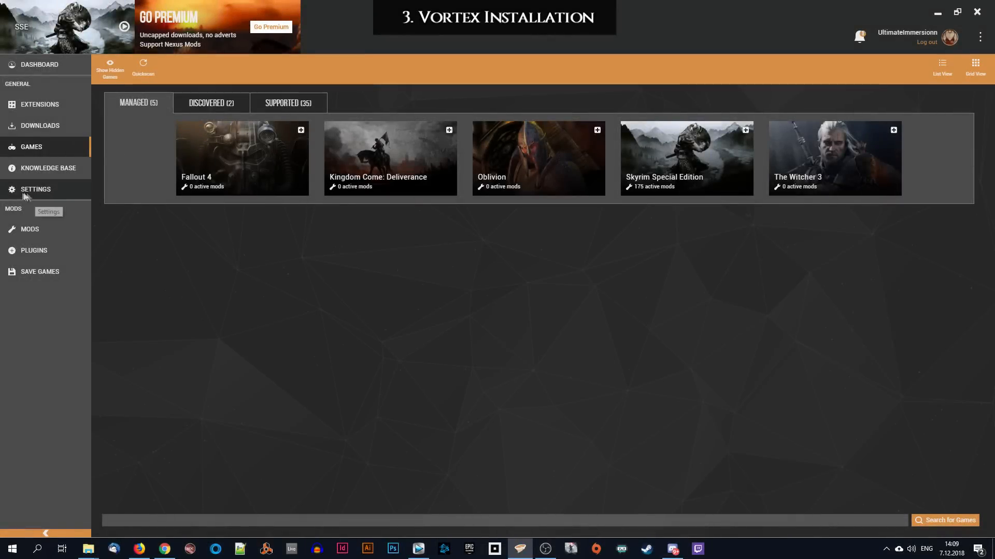
mouse_move(45, 197)
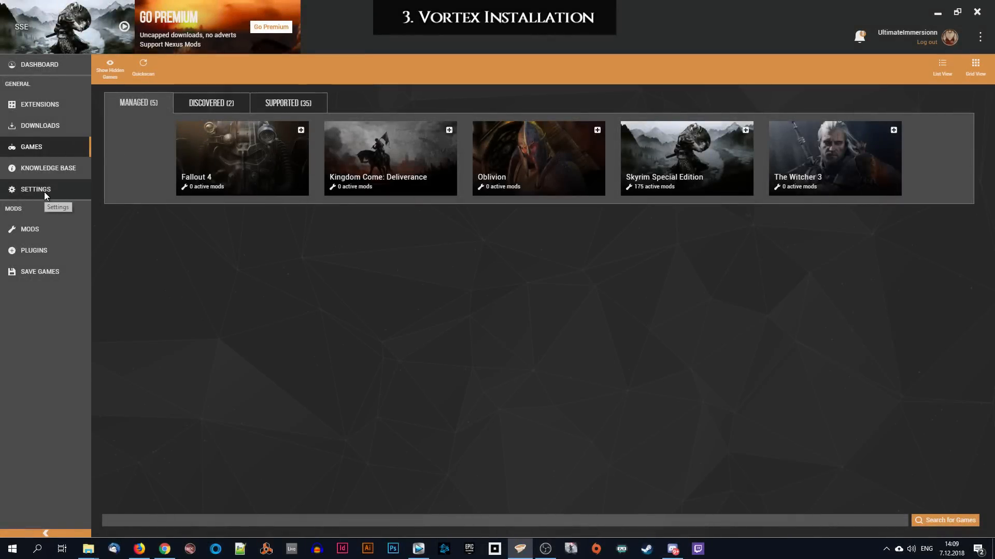
- Inspect the Mod Staging Folder path in Settings > Mods and open File Explorer
click(36, 189)
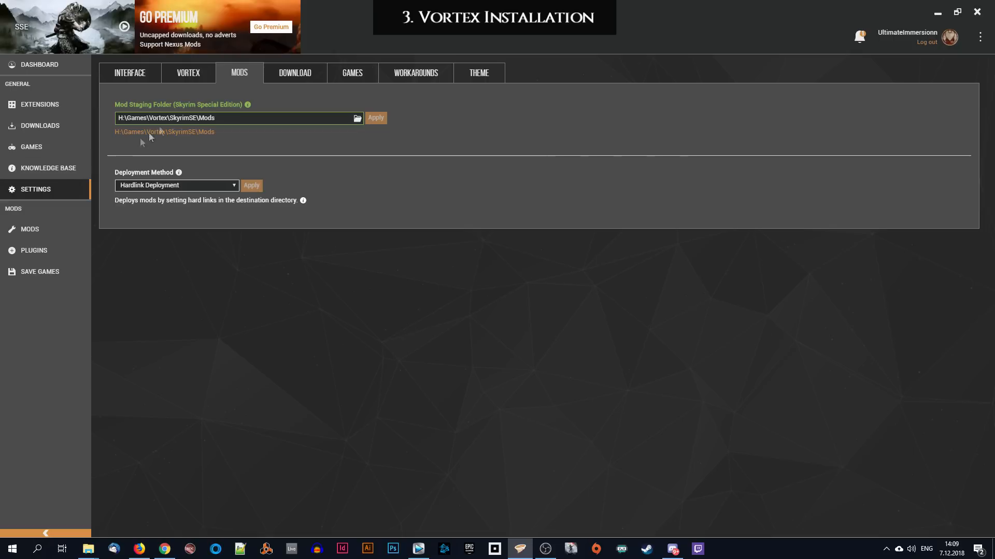
mouse_move(228, 79)
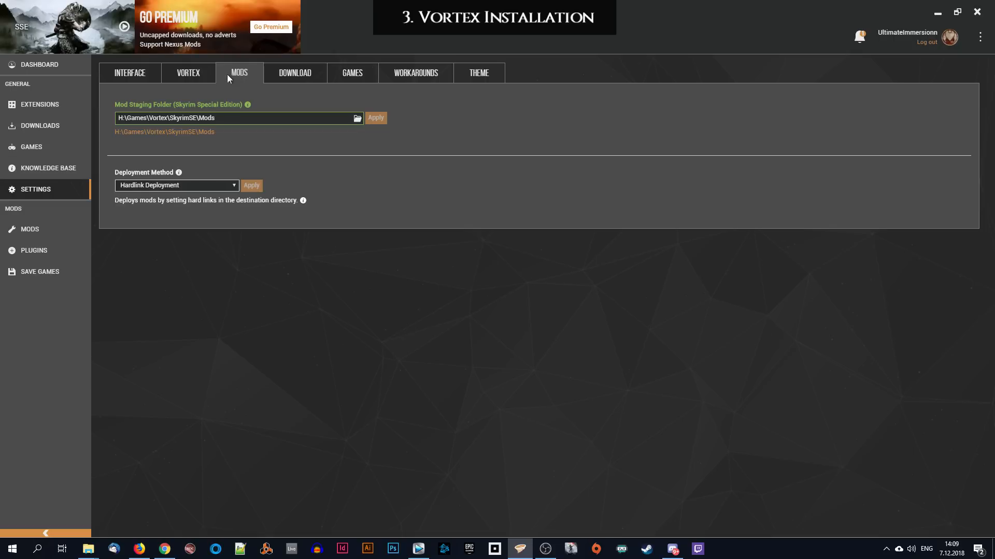
mouse_move(241, 74)
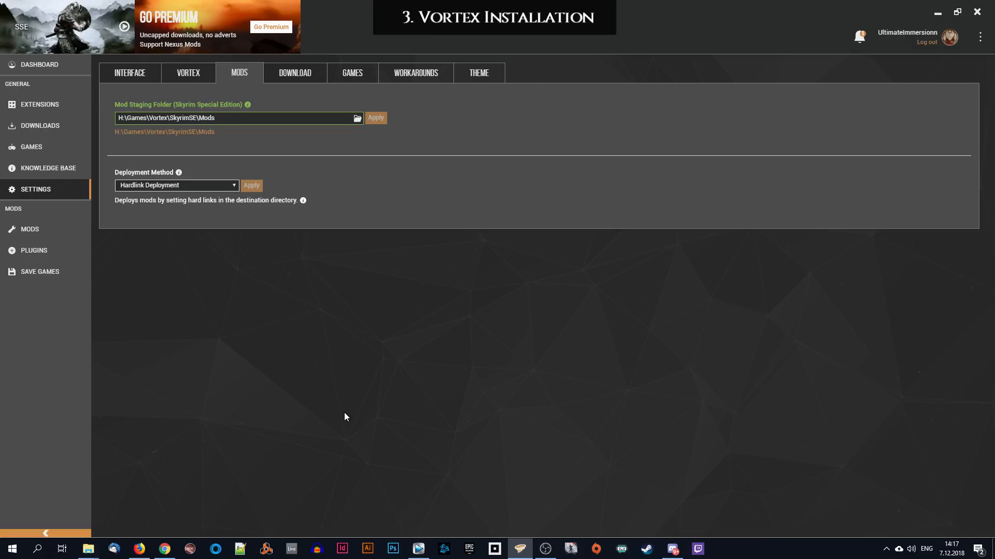
click(150, 118)
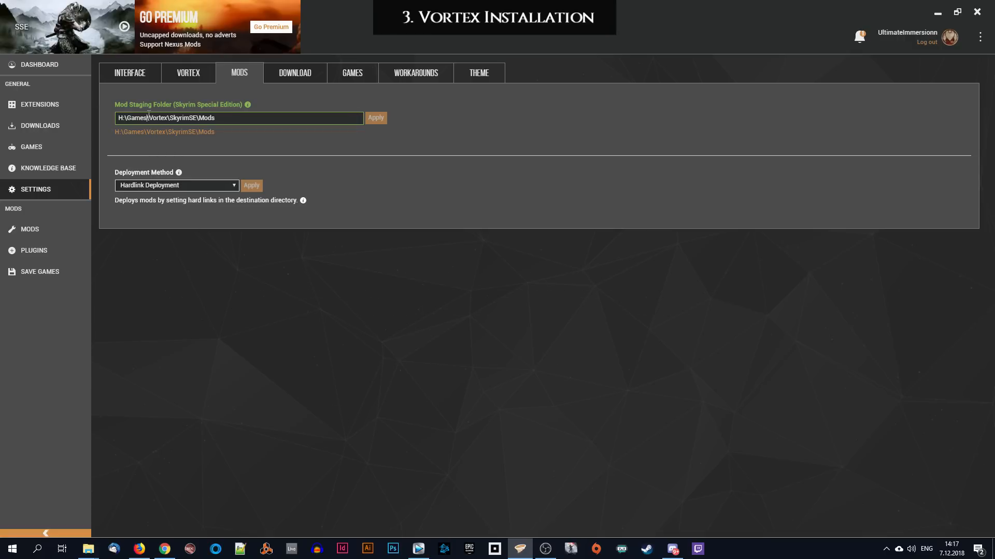
double_click(156, 118)
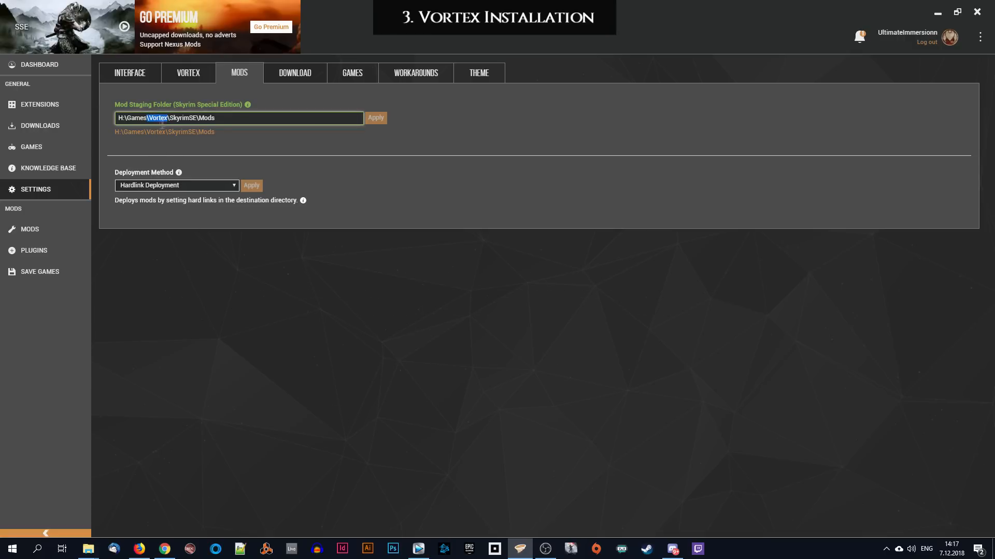
click(88, 549)
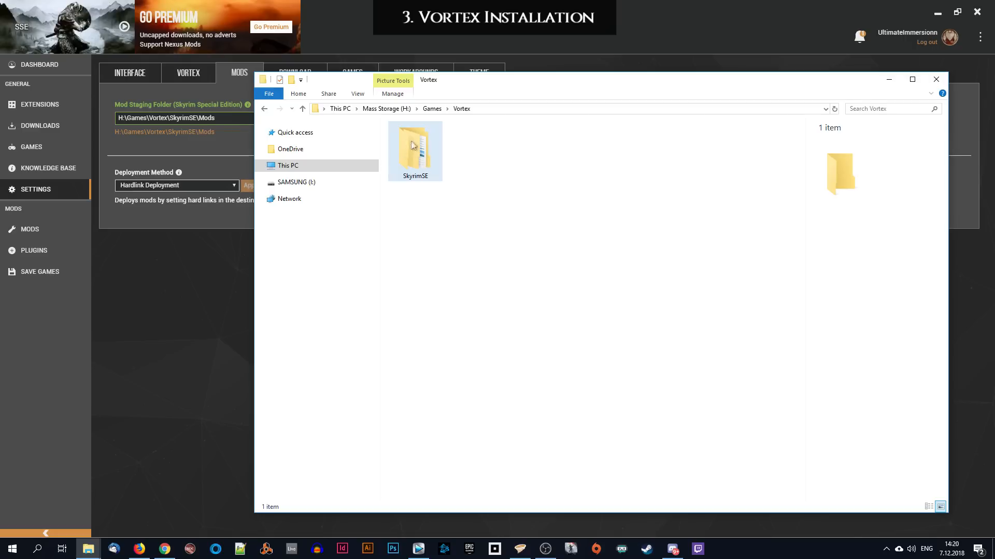
- Open the SkyrimSE folder in File Explorer, then close that window
double_click(415, 146)
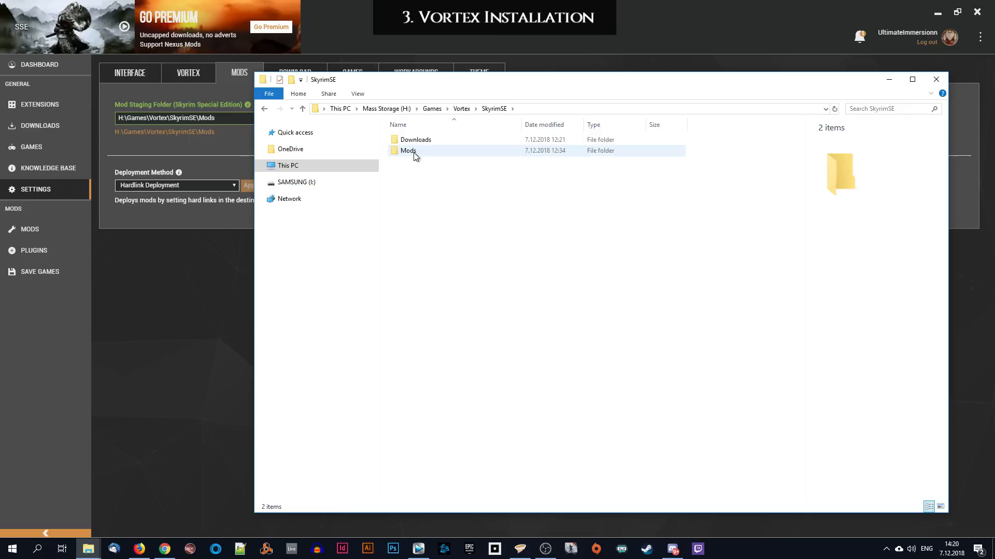
mouse_move(406, 143)
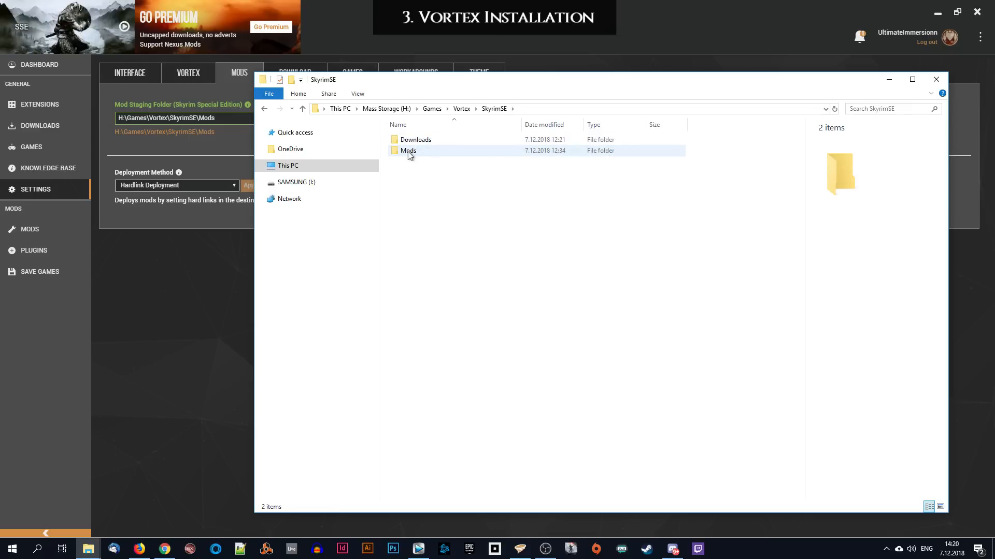
click(935, 79)
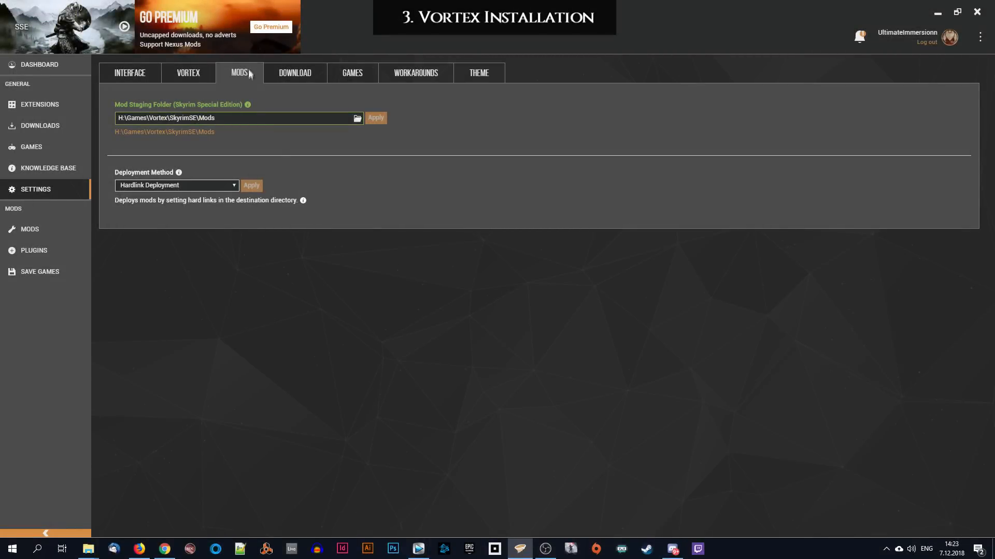
mouse_move(356, 118)
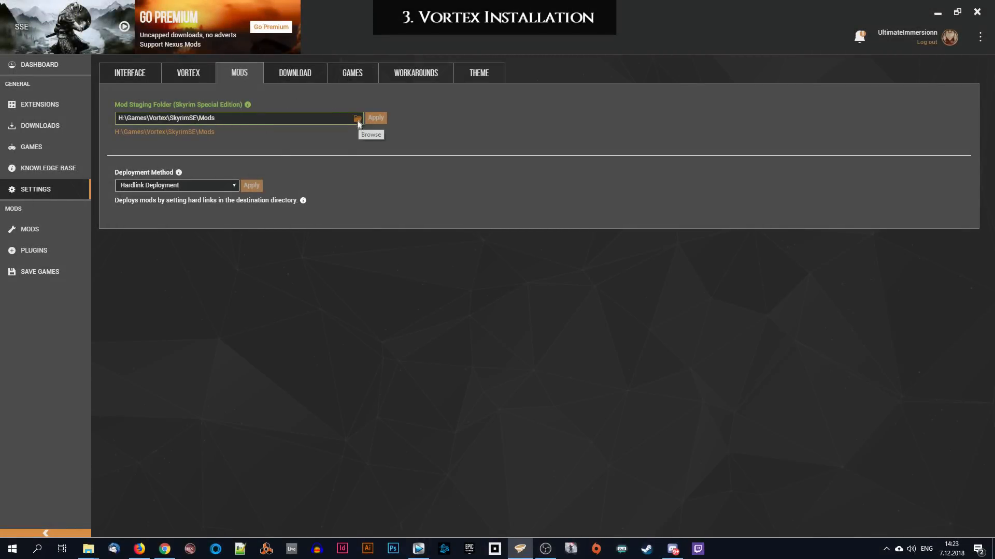
- Re-select H:\Games\Vortex\SkyrimSE\Mods as the mod staging folder
click(371, 134)
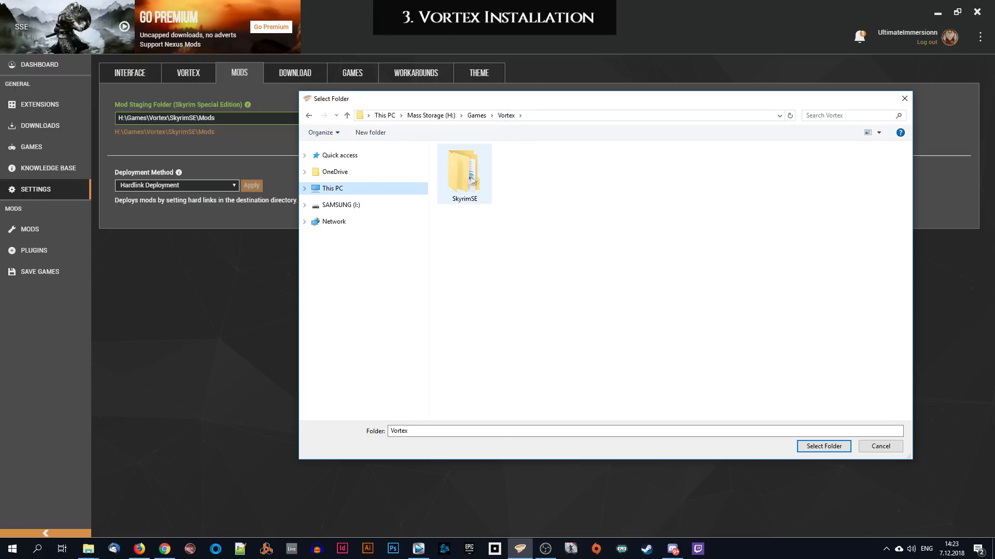
double_click(464, 171)
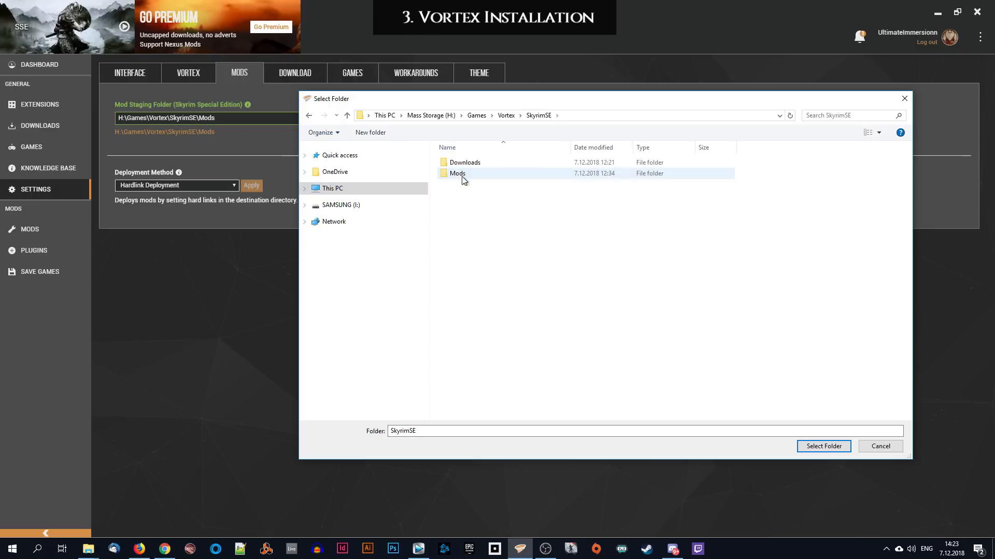
click(457, 173)
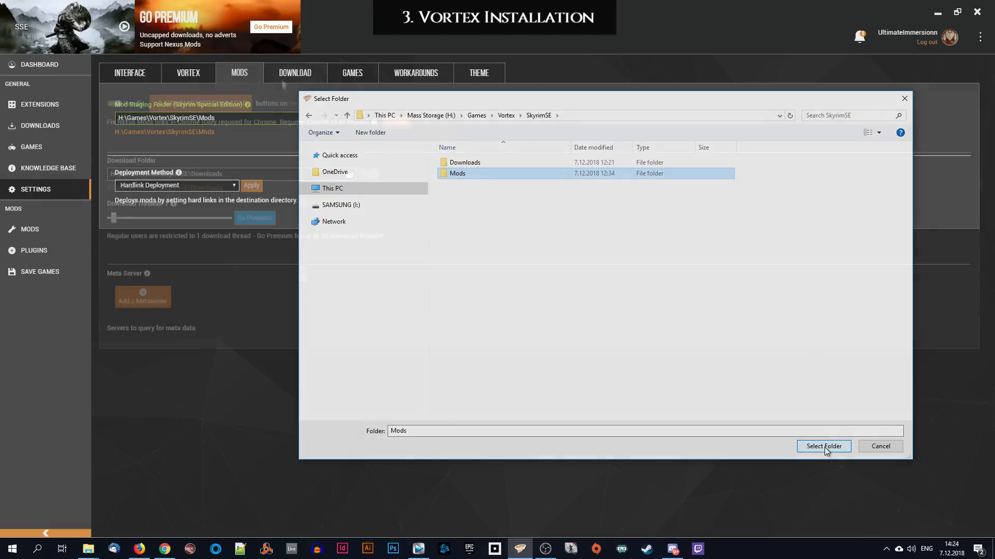
click(822, 446)
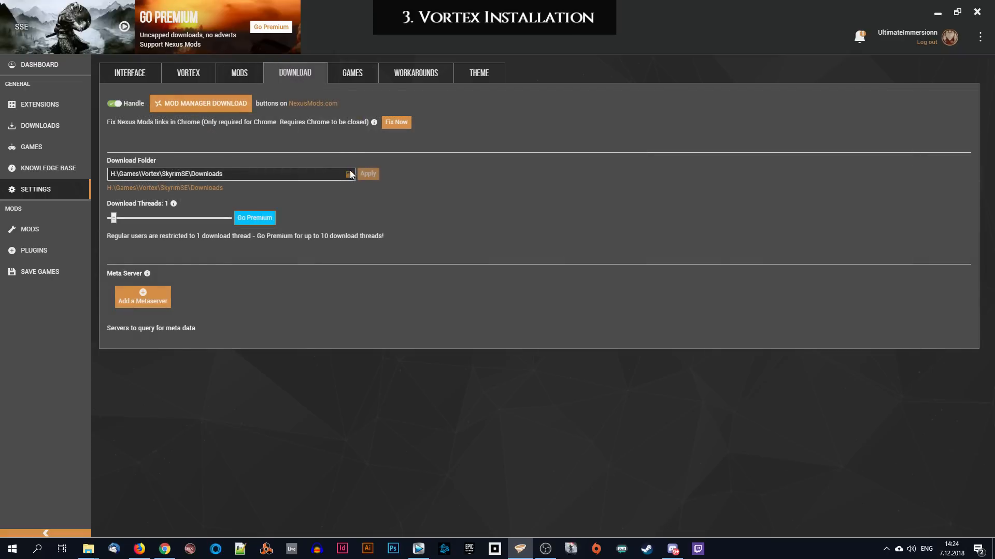
- Browse for the download folder and pick the SkyrimSE Downloads folder
click(348, 173)
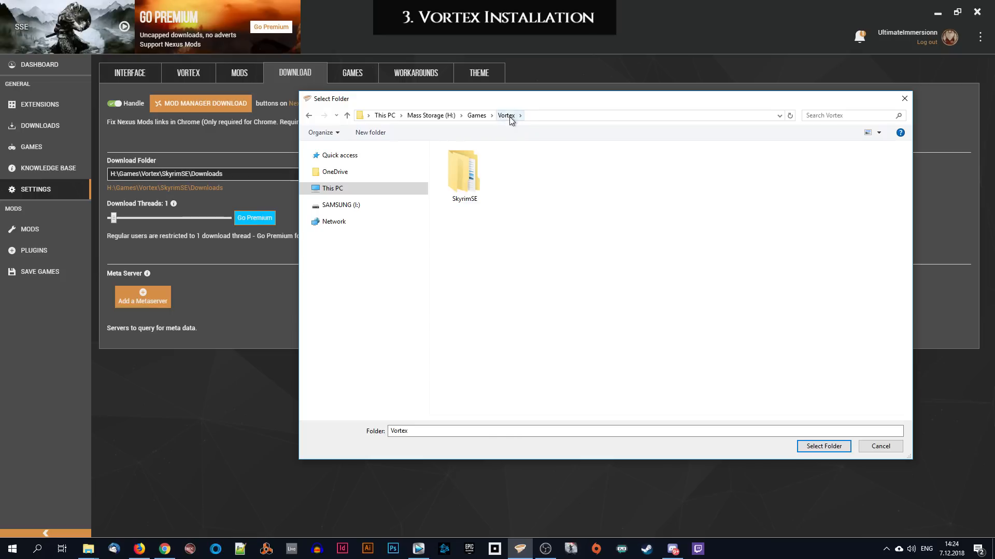
double_click(464, 171)
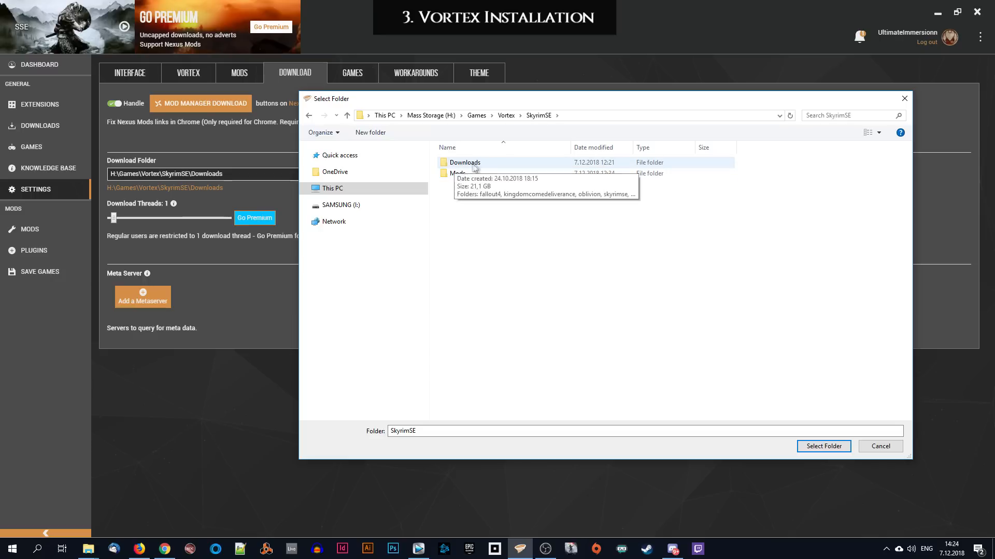
click(465, 162)
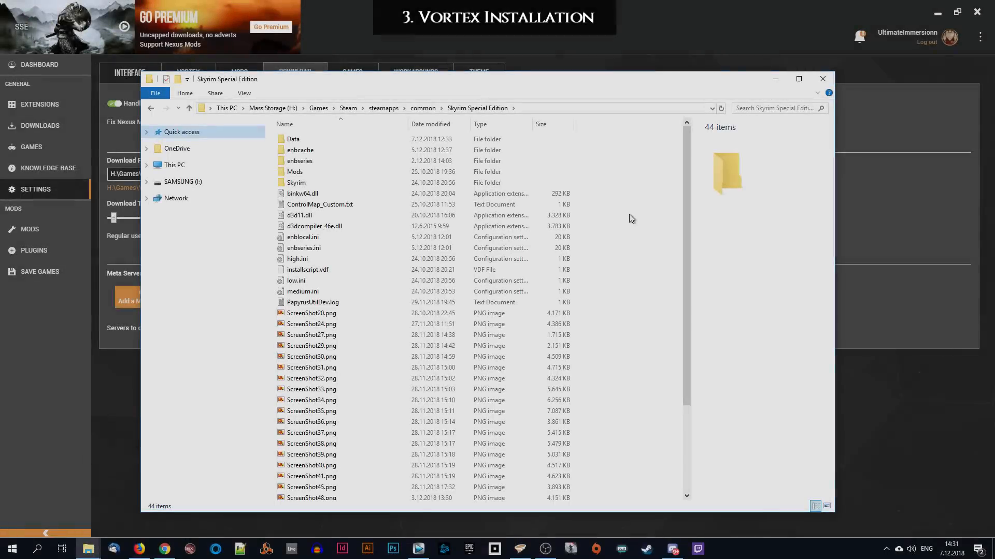
- Open Properties for the Skyrim Special Edition Data folder (20.6 GB, read-only)
click(293, 139)
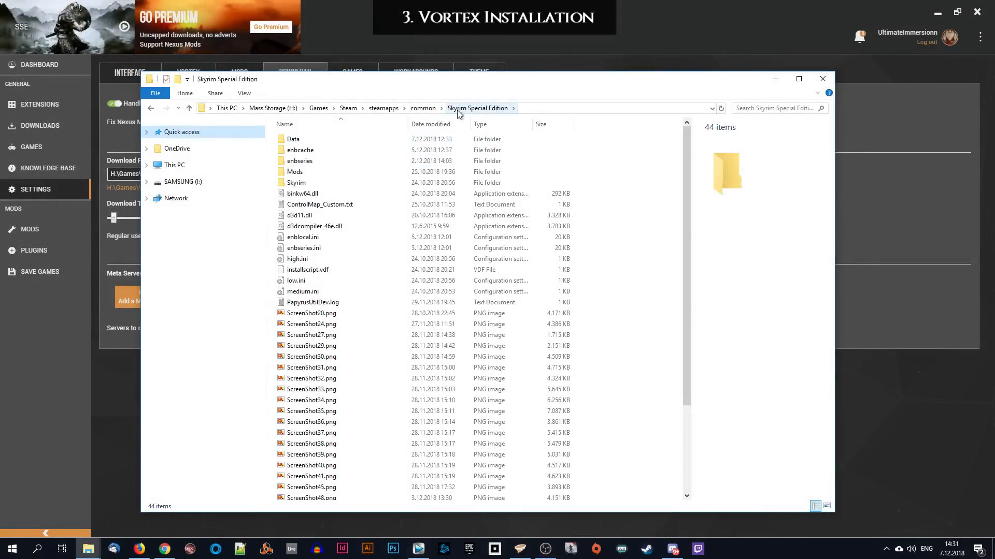
scroll(down, 3)
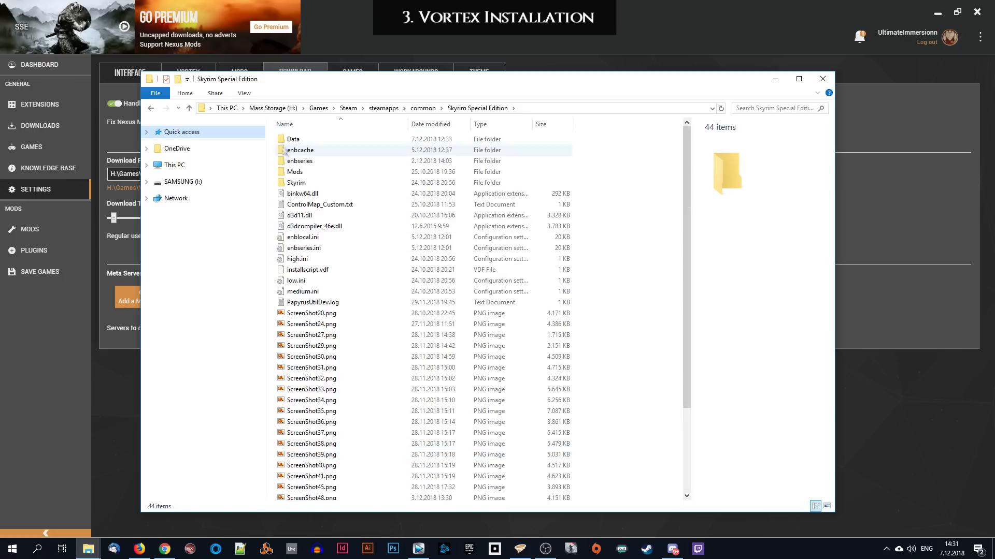
click(292, 139)
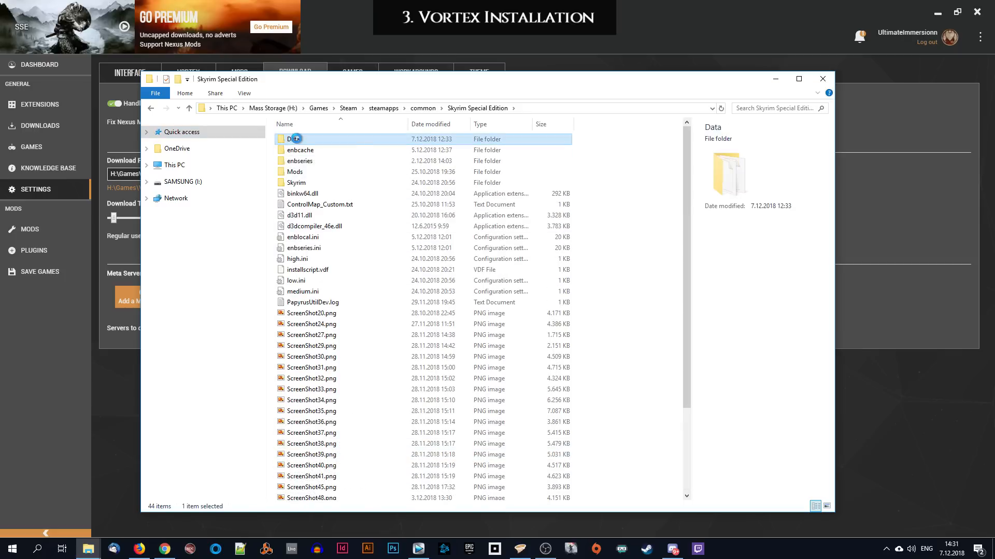
right_click(293, 139)
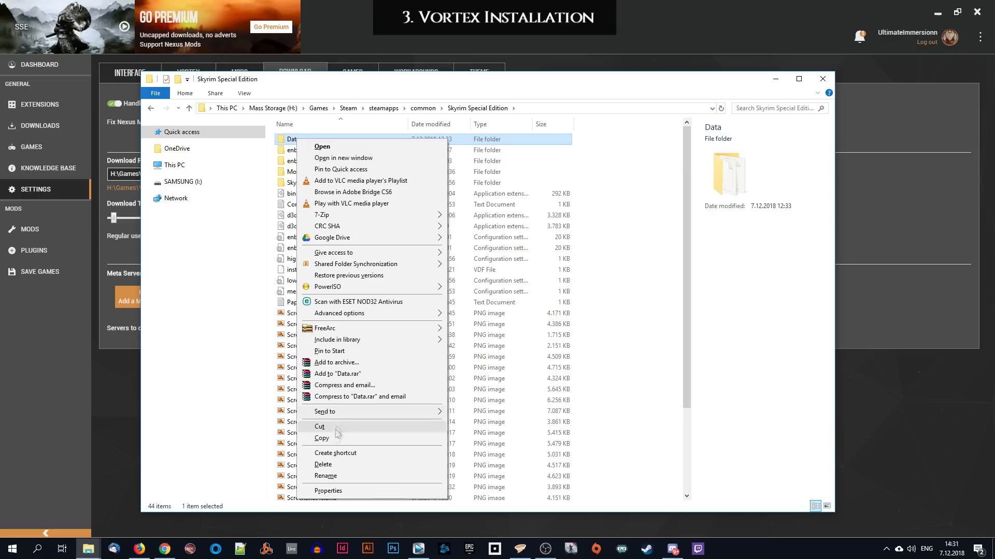
click(328, 491)
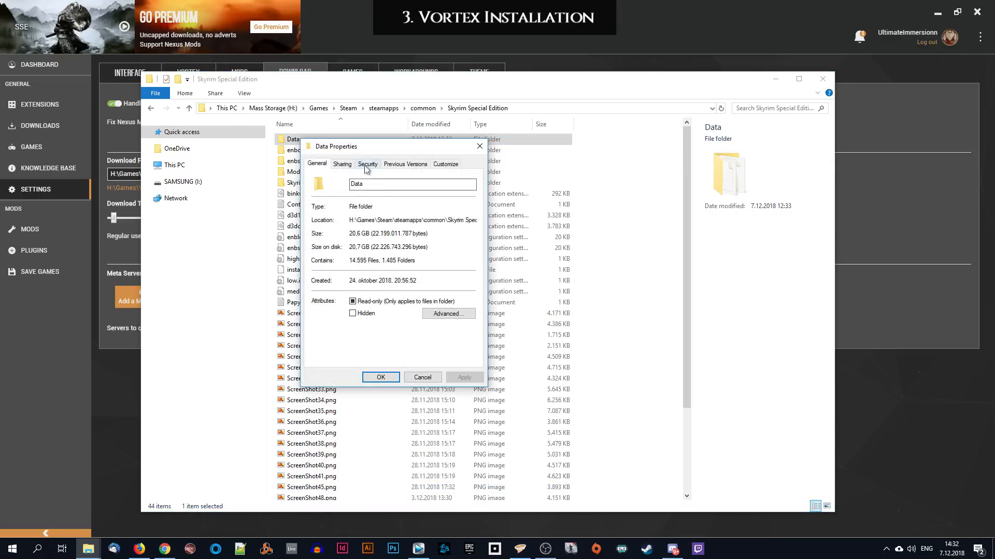
- Grant Authenticated Users Allow Full control in the Data folder's Security permissions
click(367, 163)
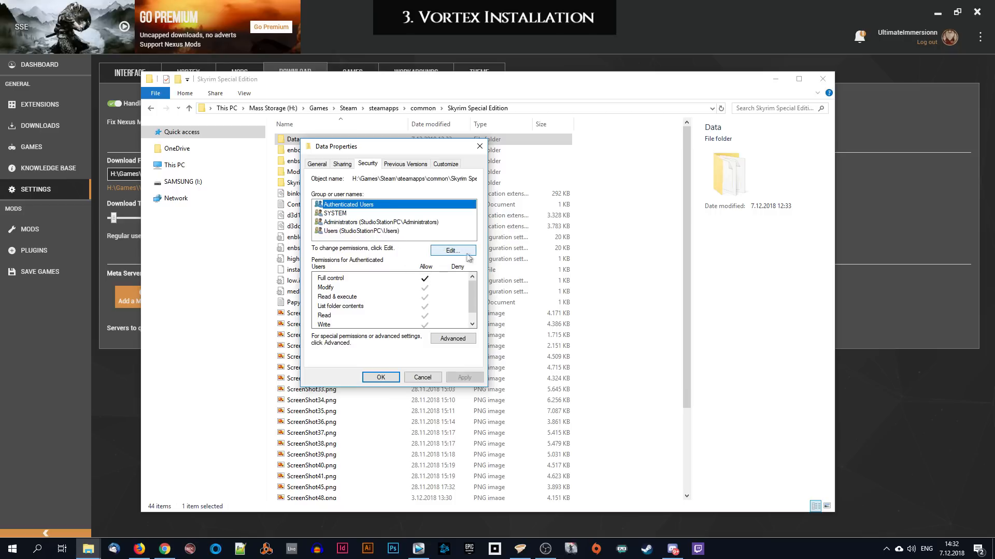
click(452, 249)
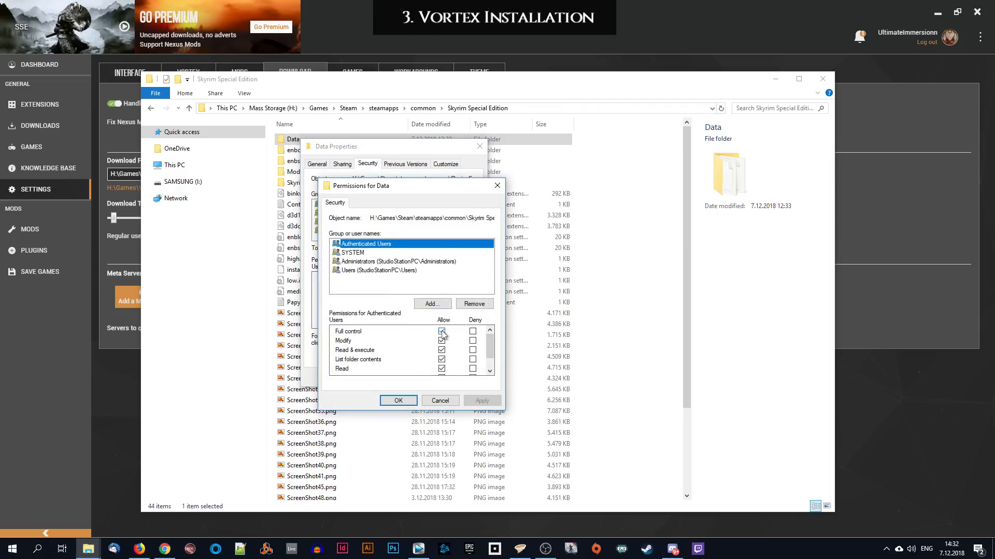
click(441, 332)
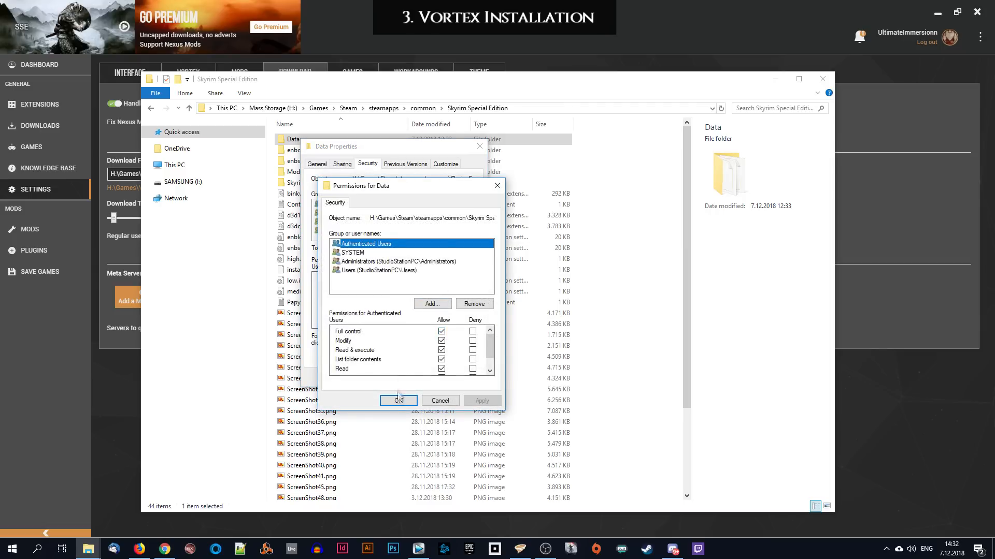
click(398, 400)
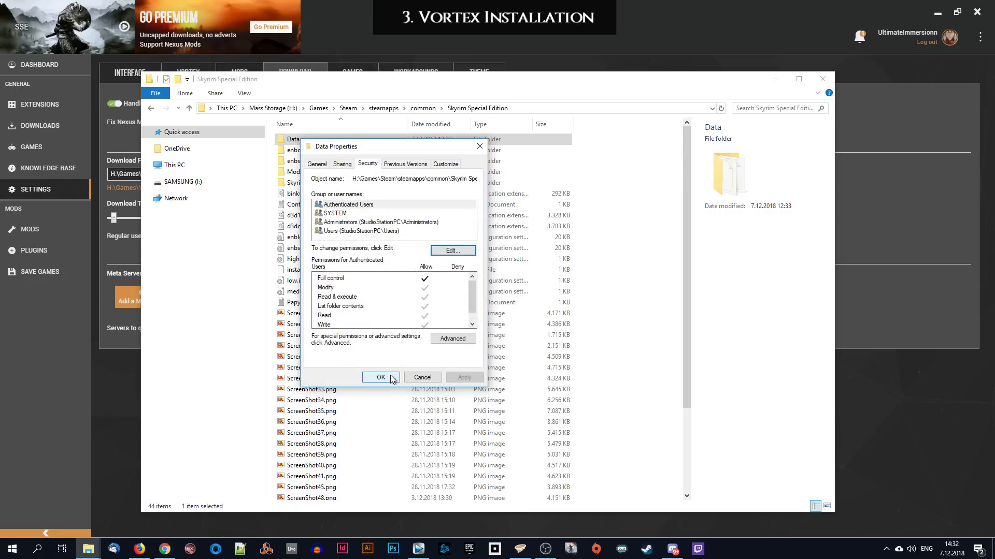
click(380, 378)
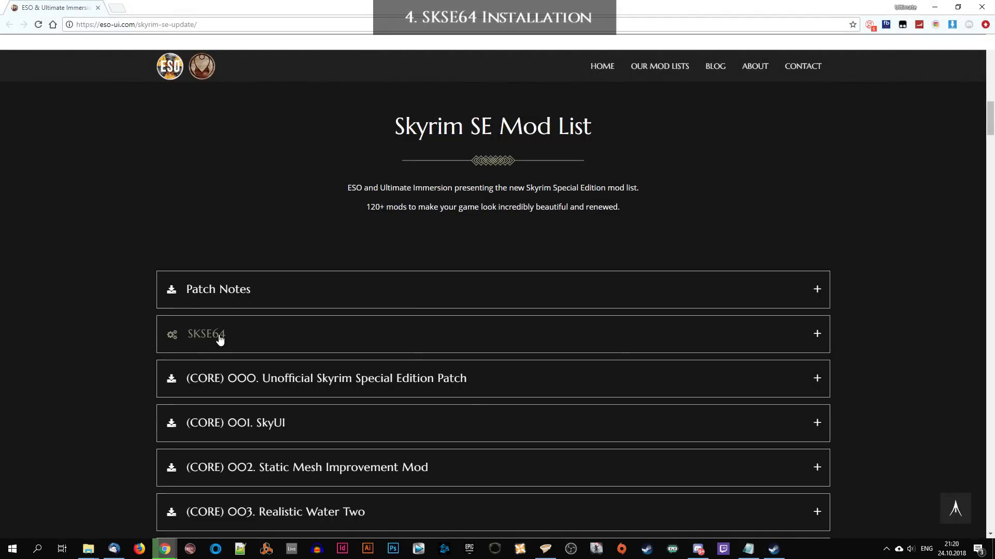
- Download the current SE build skse64_2_00_10.7z from the SKSE64 entry into H:\Games\Vortex
click(205, 334)
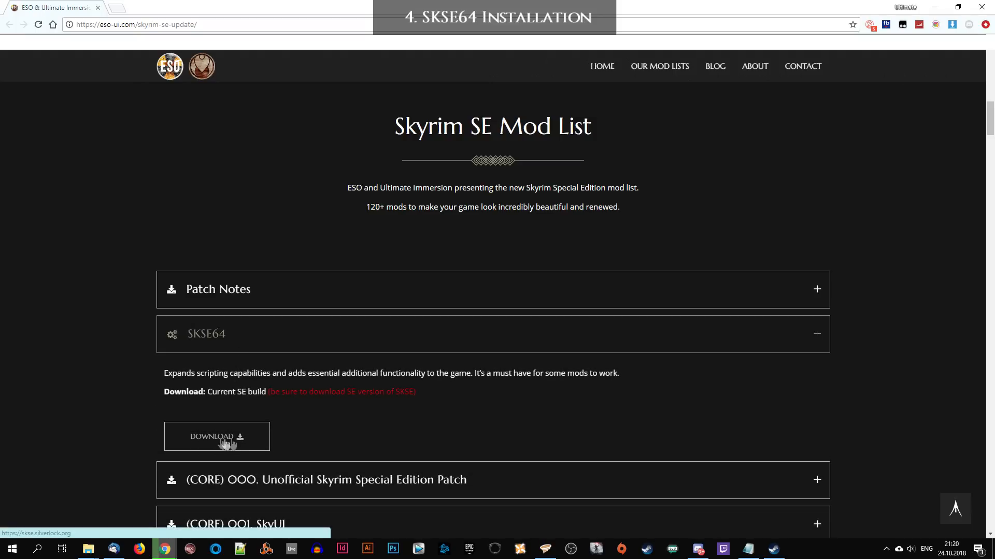
click(217, 436)
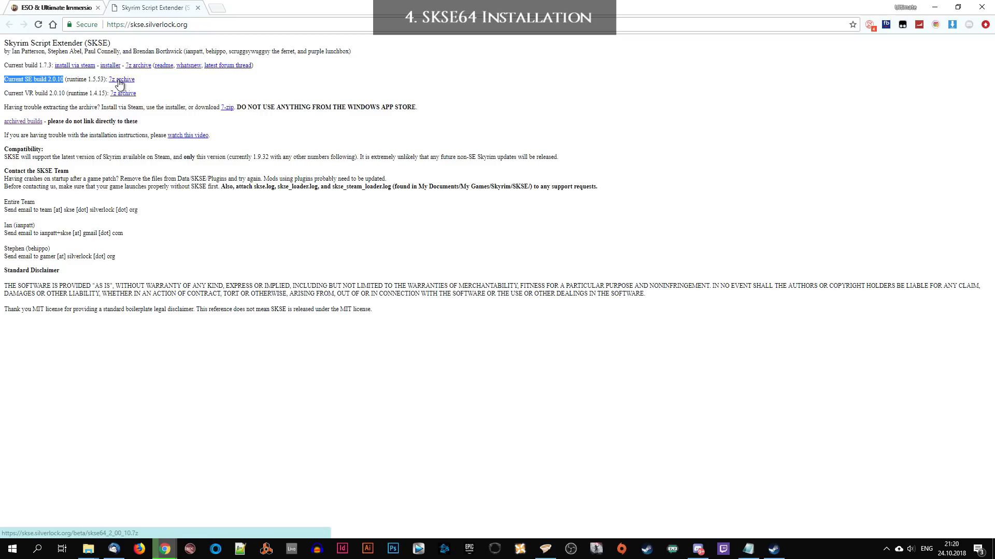
click(119, 79)
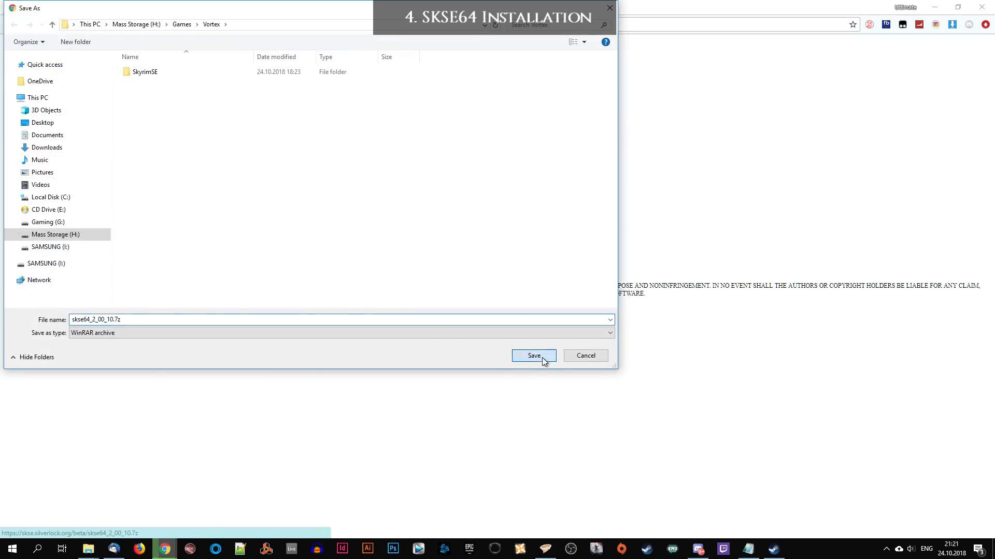
click(533, 355)
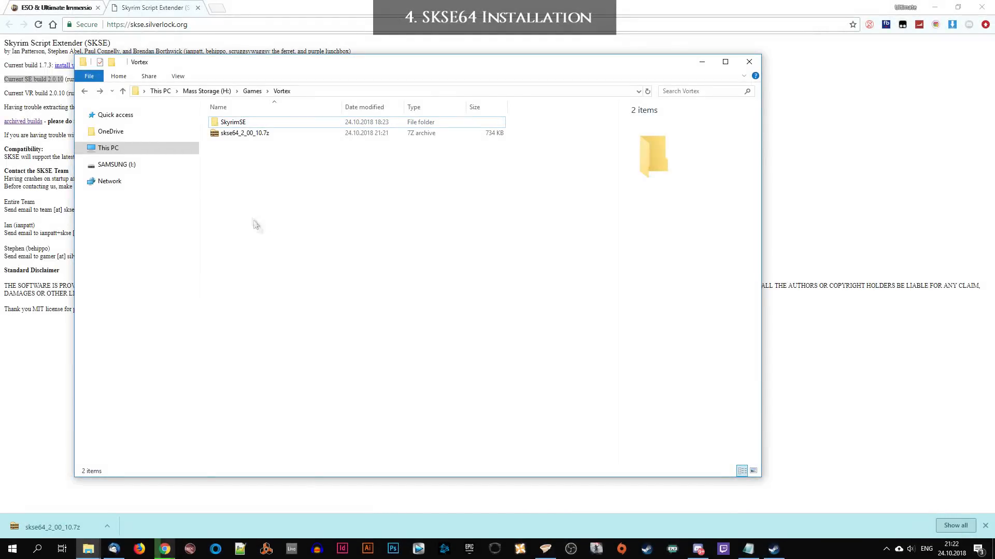
- Extract skse64_2_00_10.7z to its own folder with FreeArc
click(243, 132)
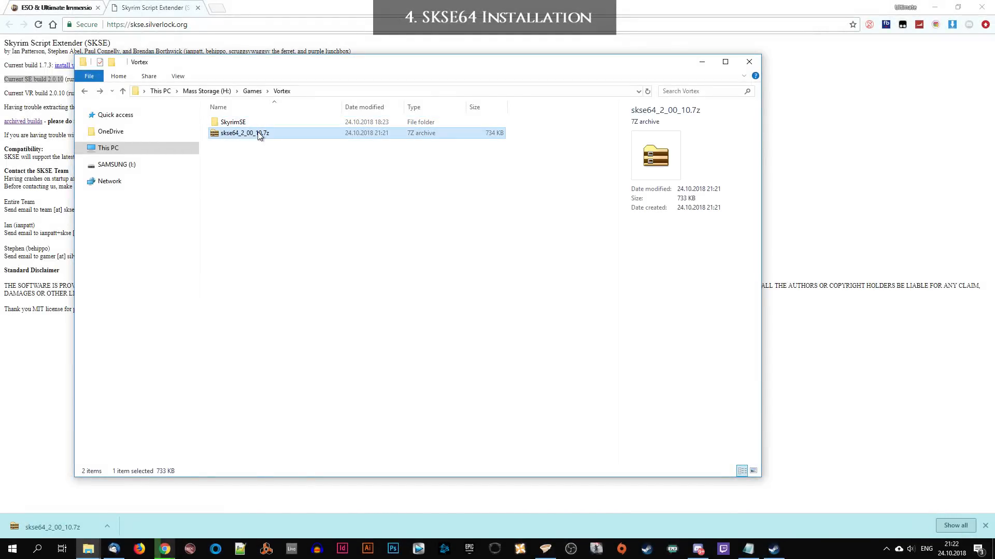
right_click(257, 132)
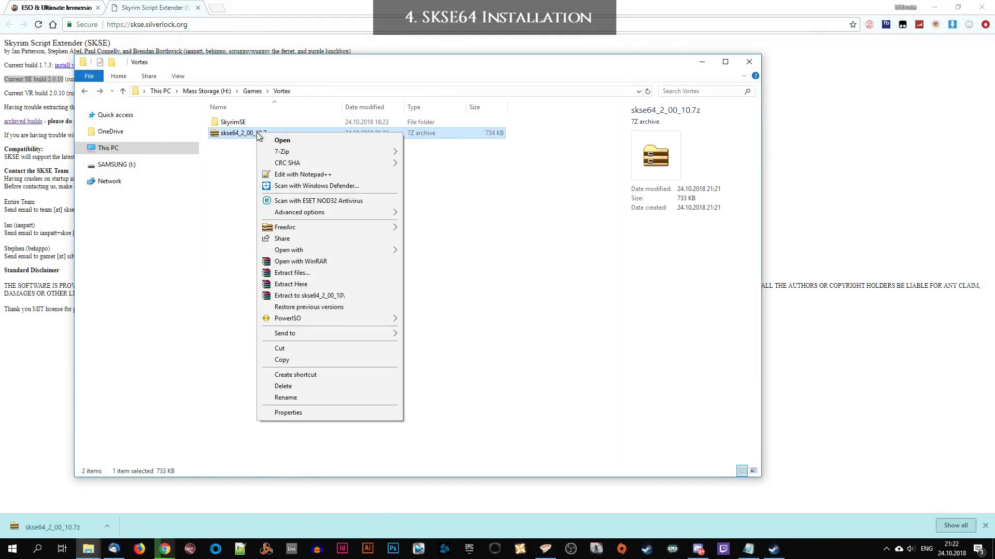
mouse_move(284, 227)
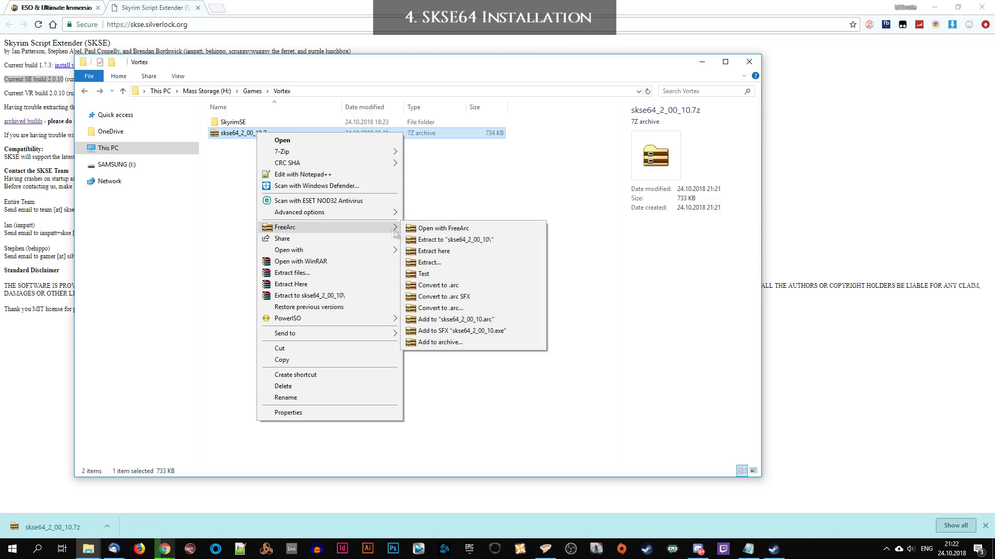
click(455, 239)
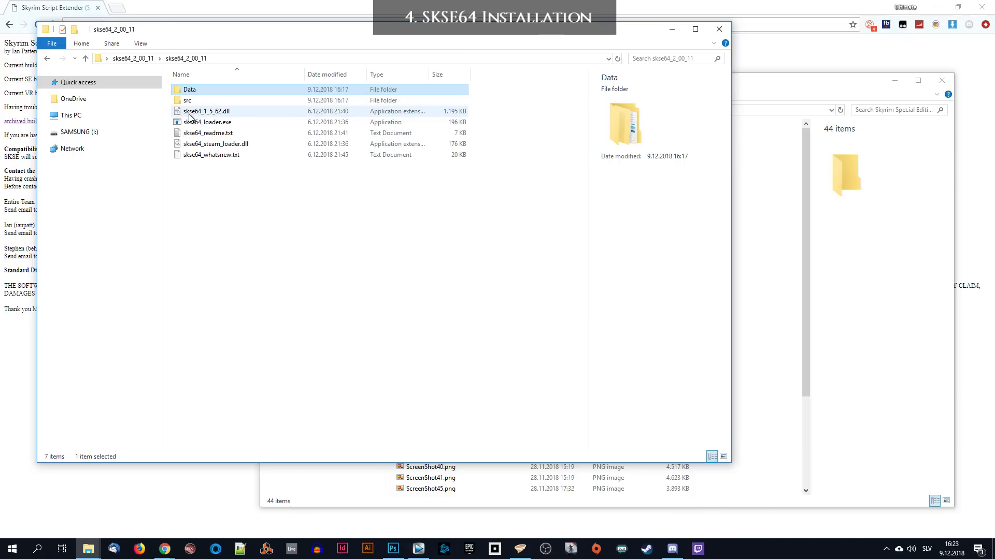
- Paste Data, the skse64 DLLs and skse64_loader.exe into the game folder, replacing files
click(206, 121)
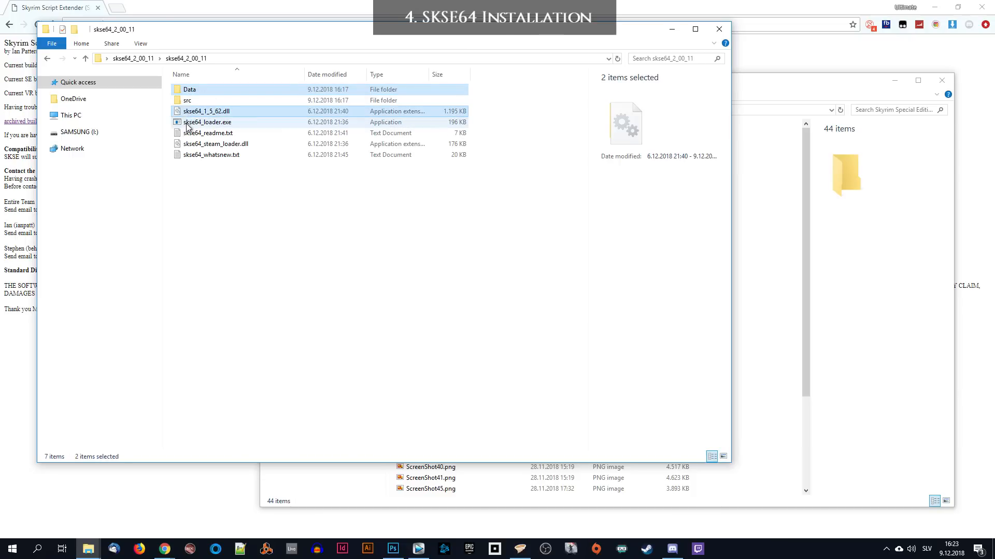
click(216, 143)
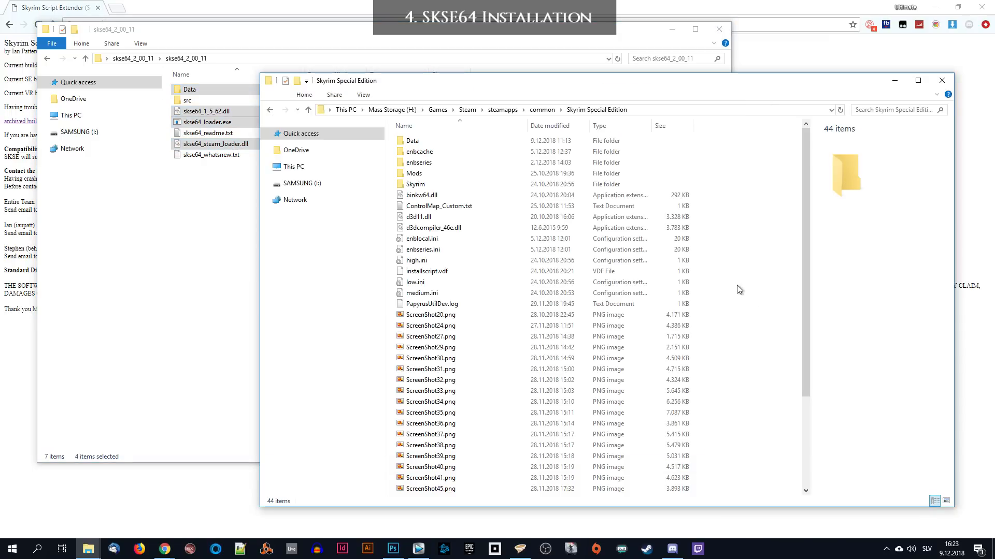
right_click(739, 290)
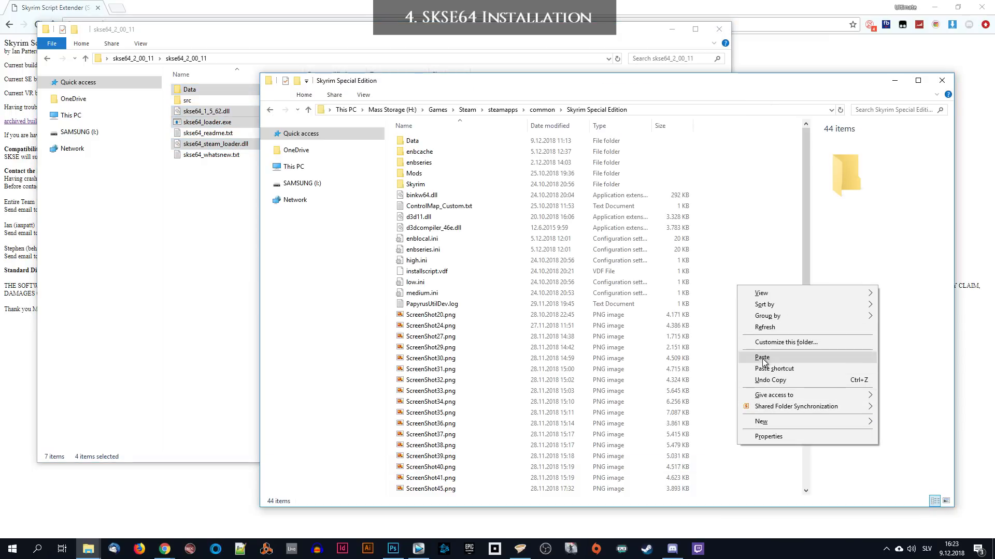
click(762, 357)
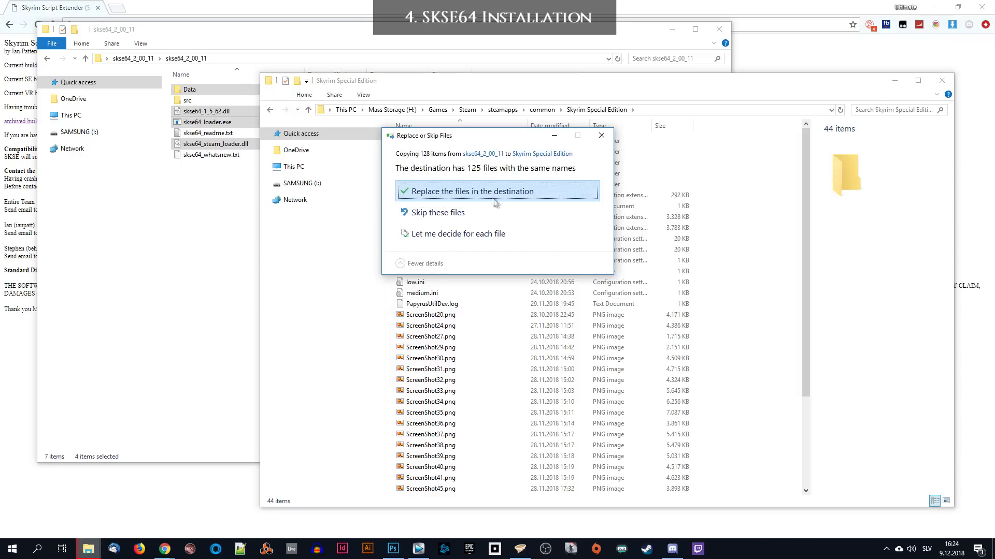
click(471, 192)
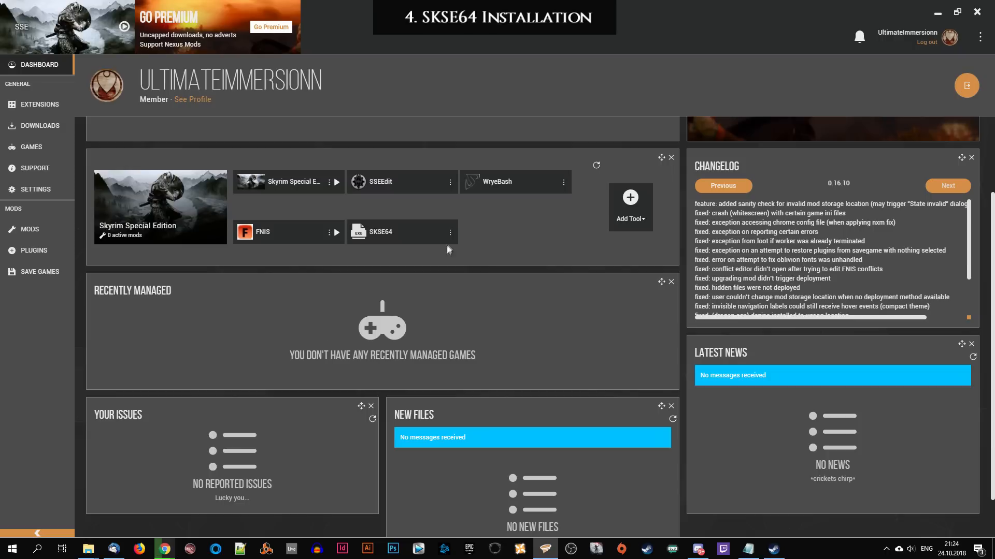
- Save the SKSE64 tool with skse64_loader.exe as target and make it primary
click(449, 231)
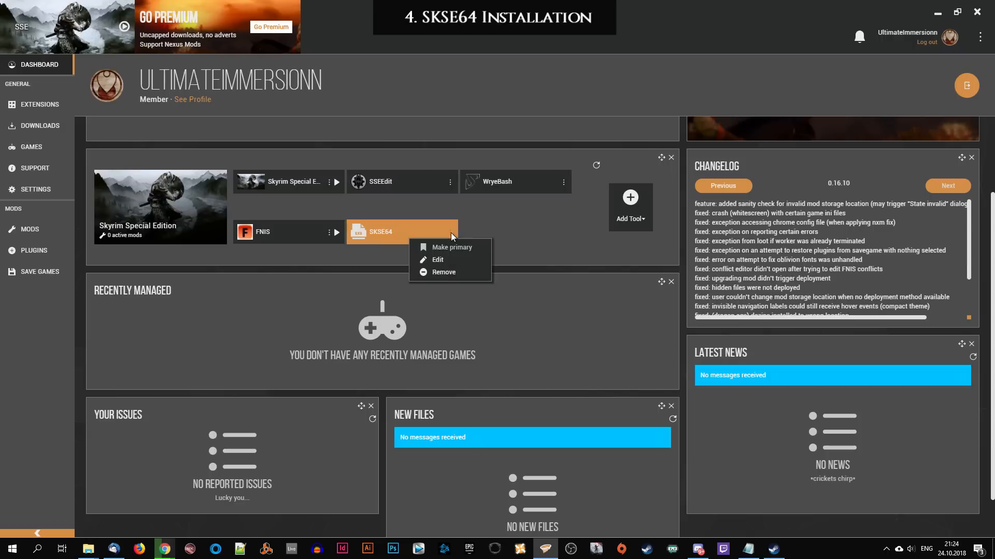
mouse_move(438, 260)
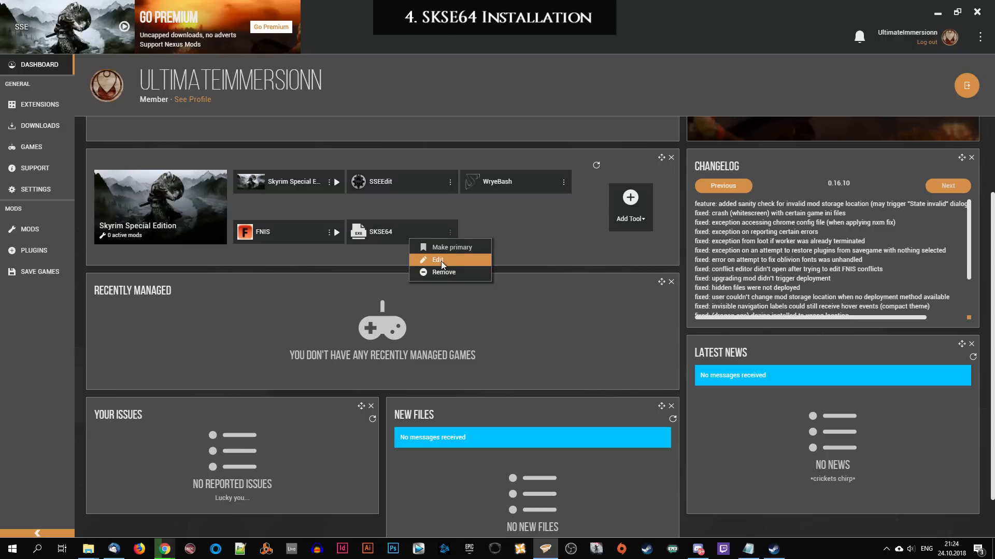
click(437, 260)
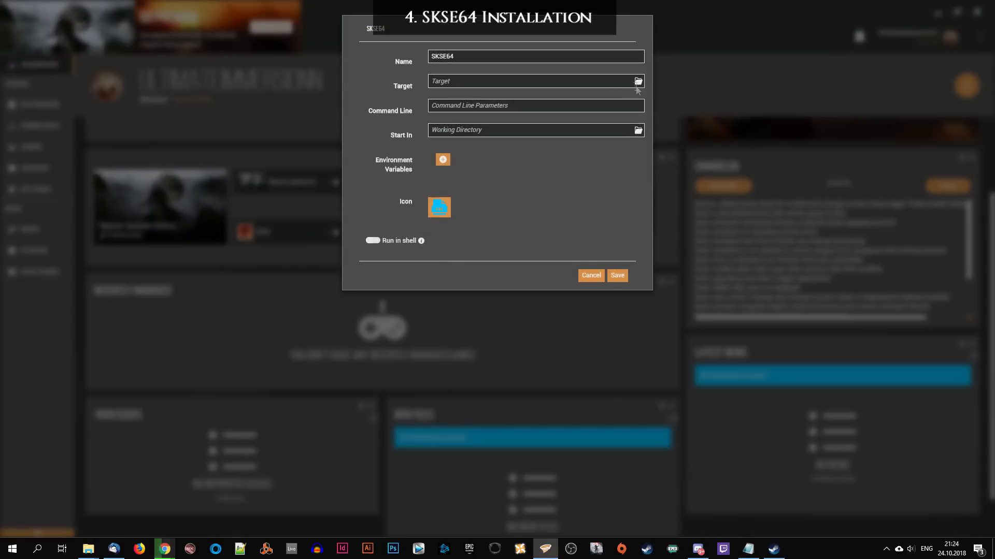
click(636, 81)
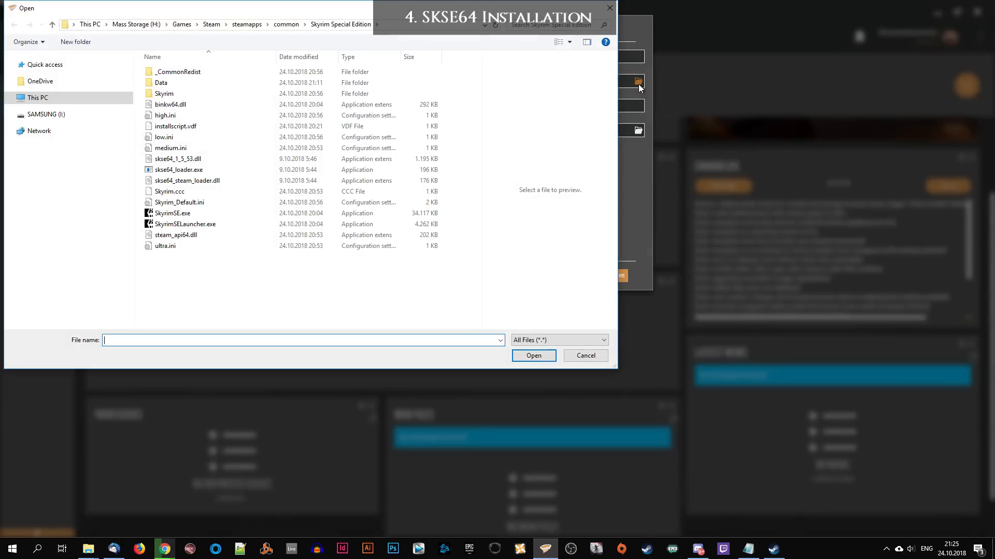
click(187, 180)
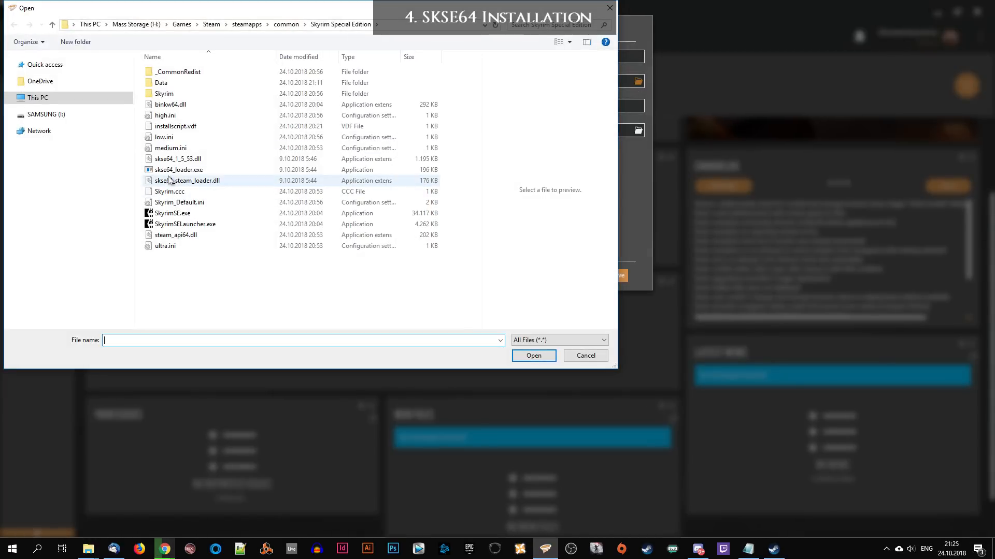
click(178, 170)
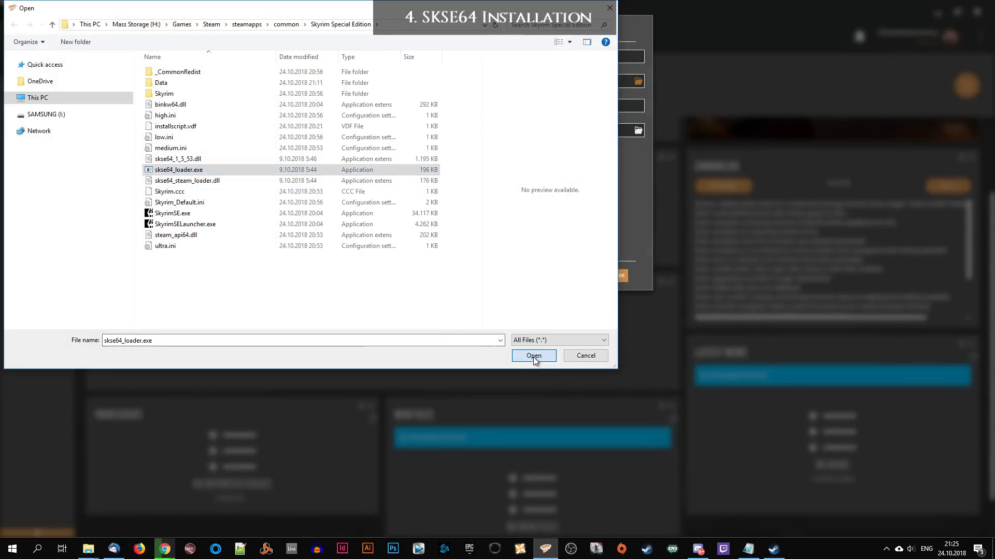
click(534, 356)
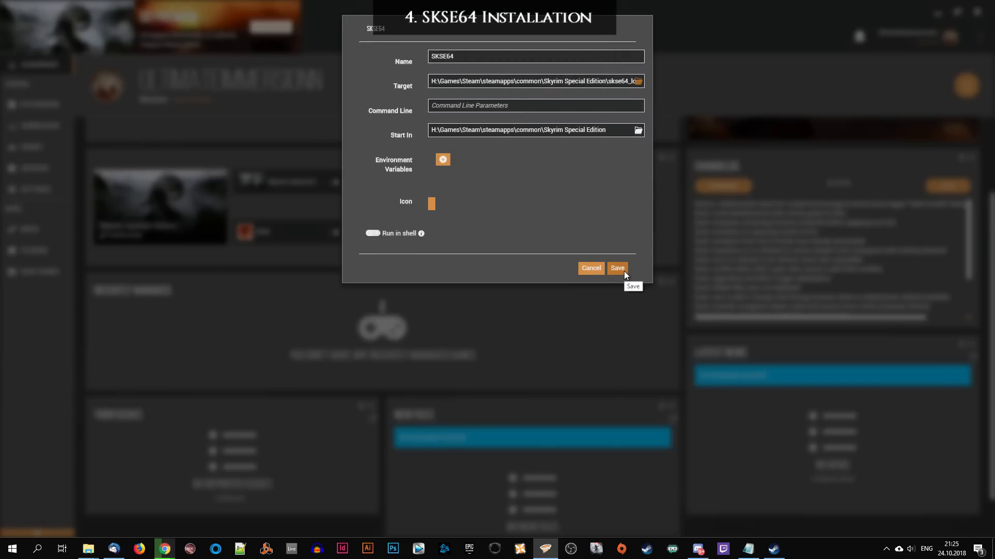
click(615, 268)
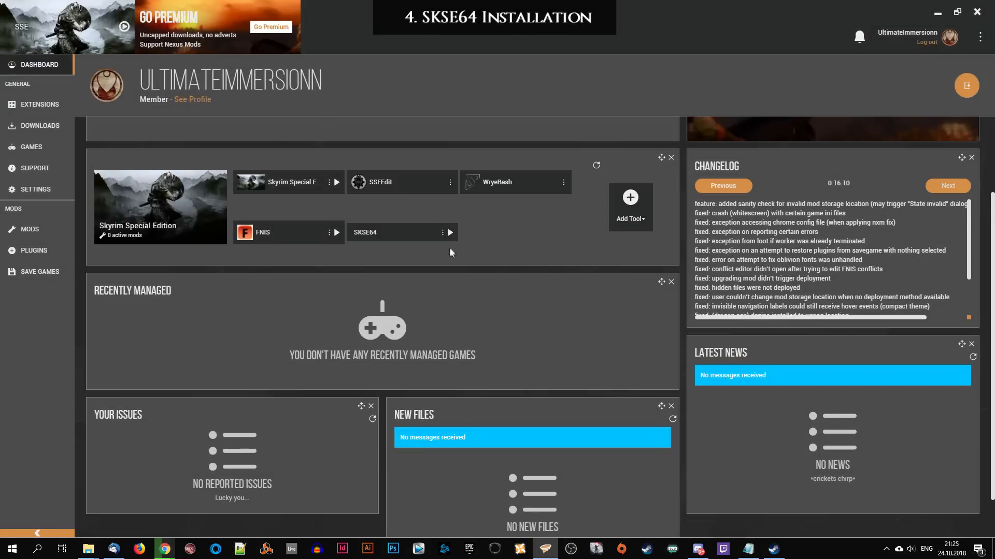
click(440, 232)
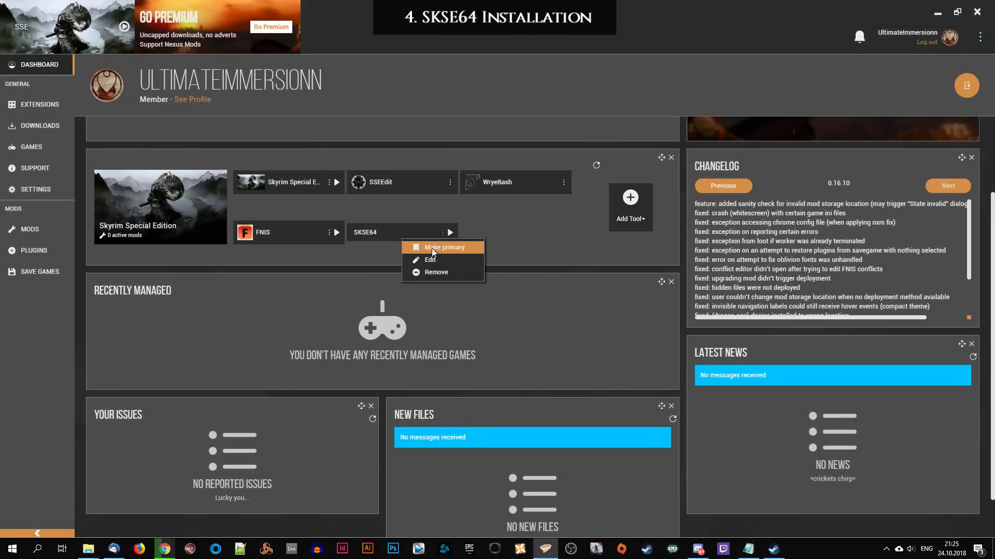
mouse_move(457, 250)
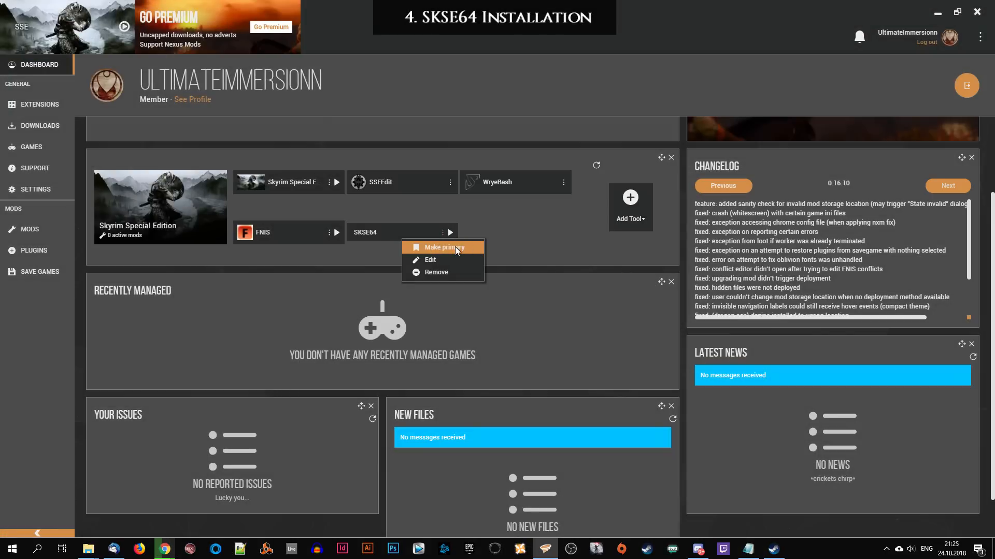
click(443, 247)
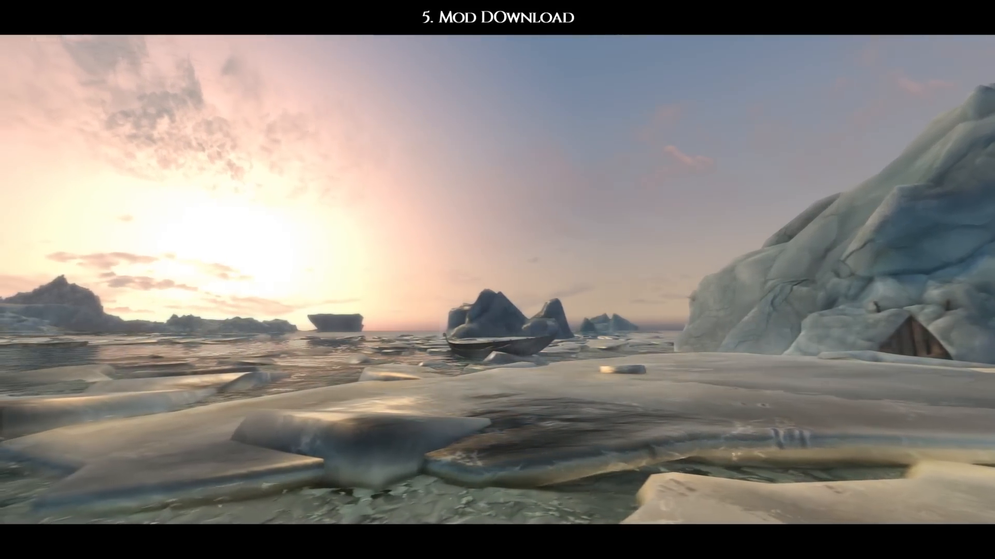
click(599, 171)
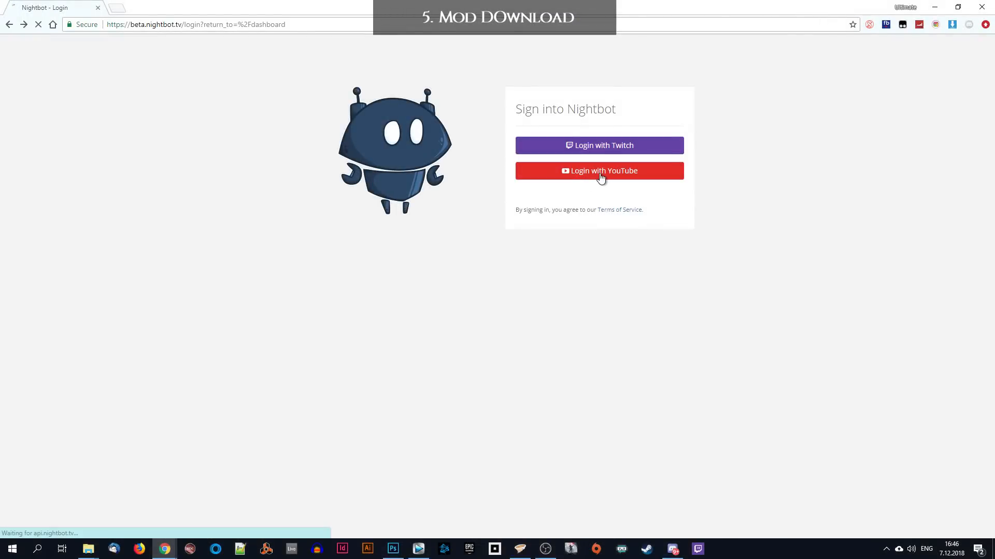
- Pick the Google account for Nightbot's YouTube login to reach the nightbot.tv consent page
click(598, 170)
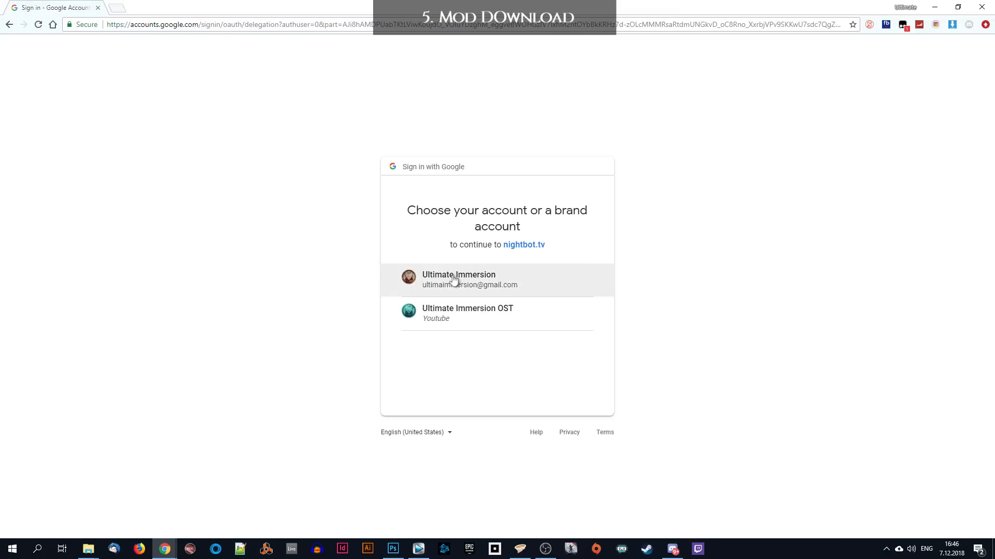
click(458, 280)
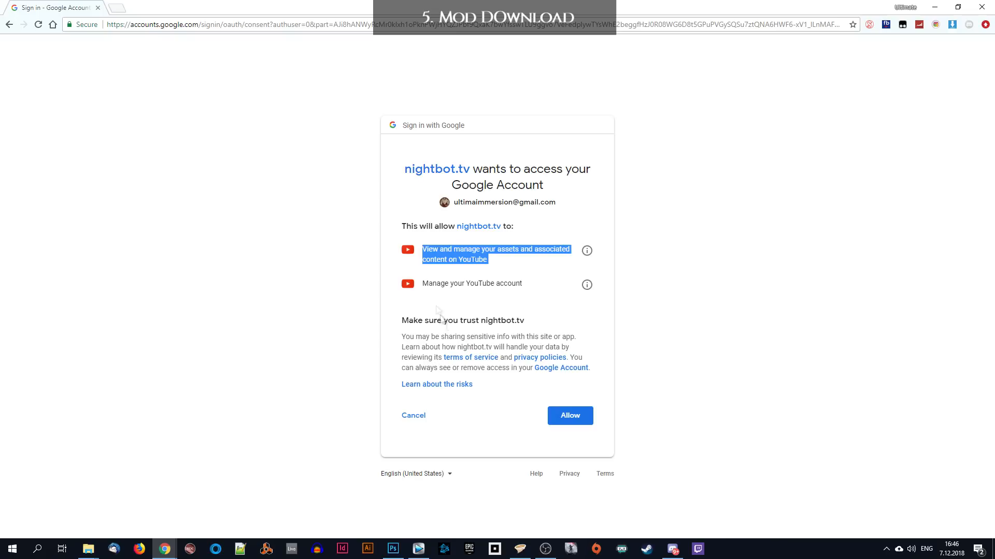
mouse_move(537, 296)
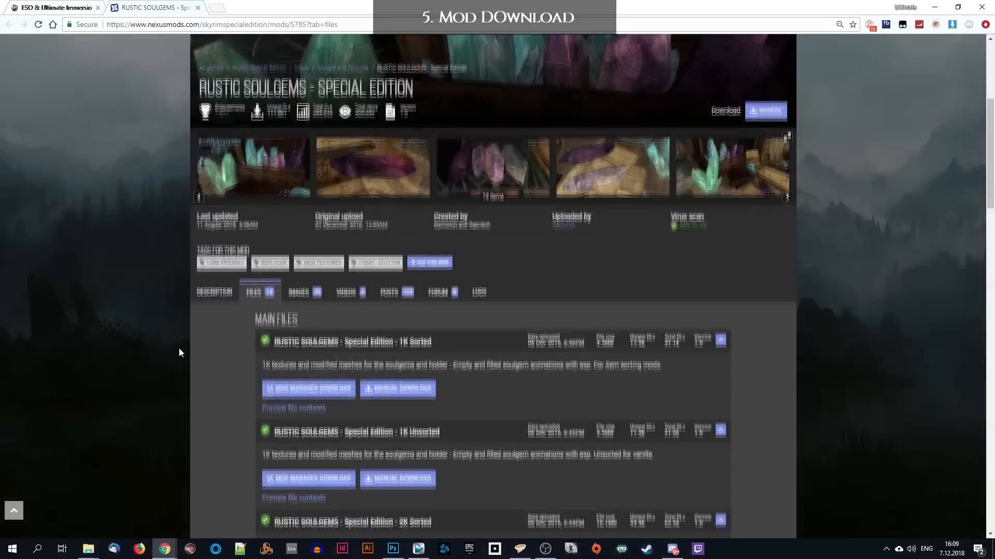
click(51, 7)
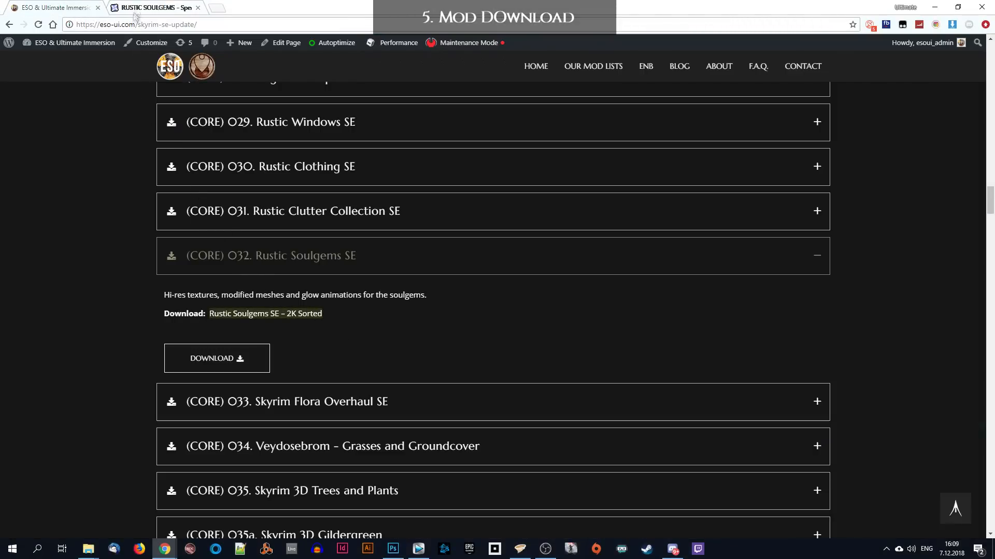
click(265, 314)
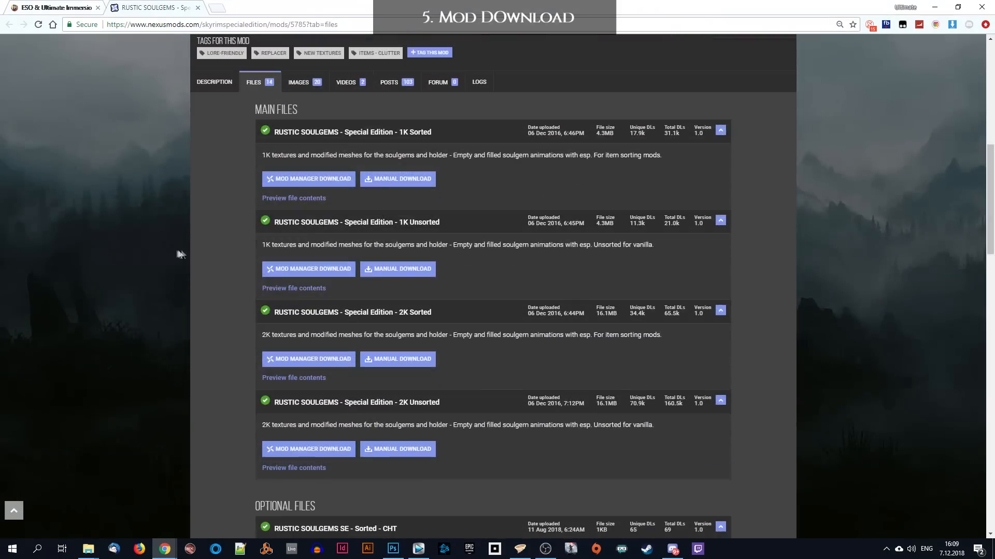